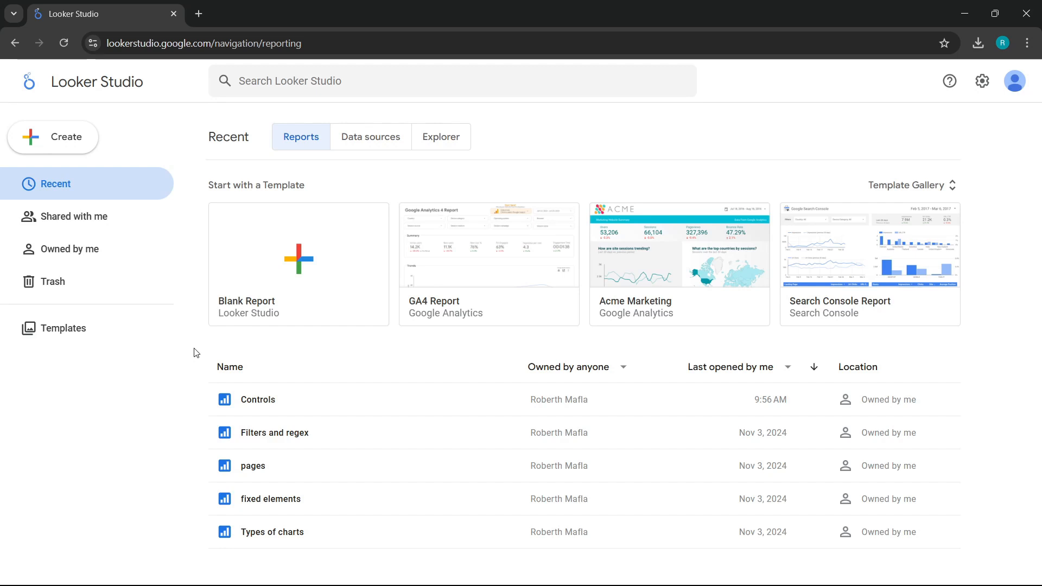
# Step: Create a new report using the Demo Account's GA4 - Google Merch Shop property as data
pyautogui.click(52, 138)
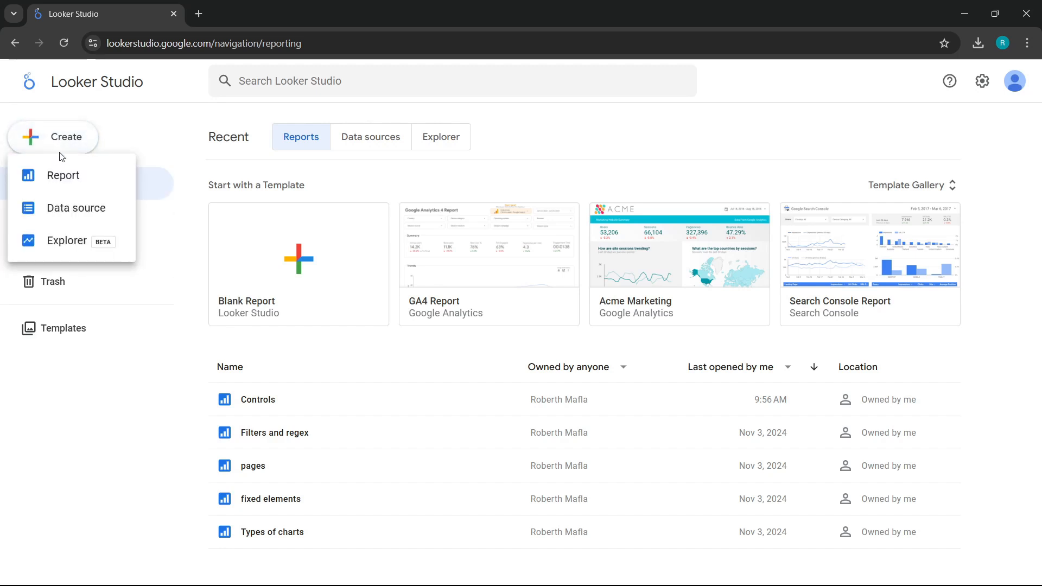
pyautogui.click(63, 176)
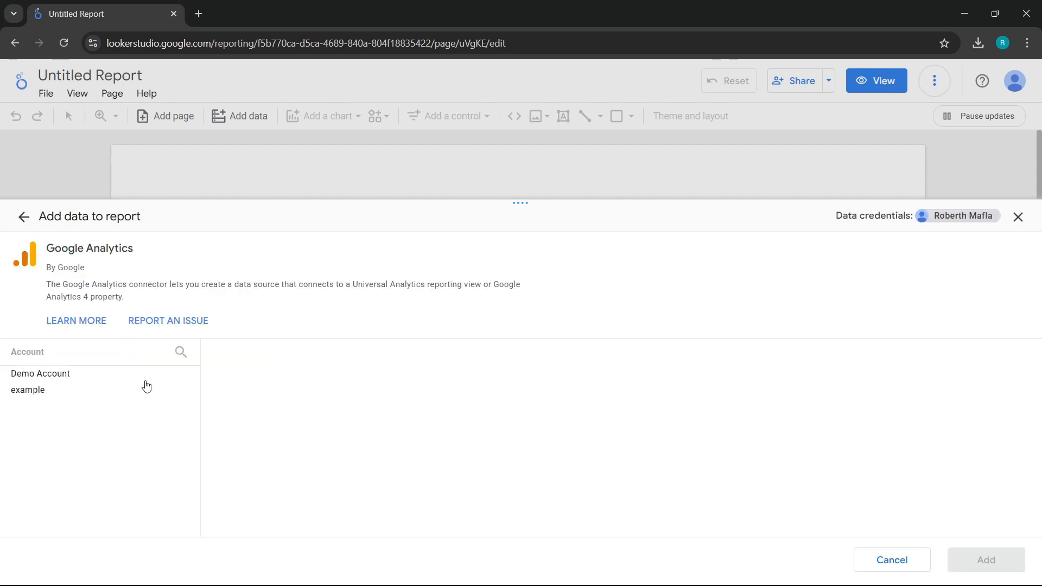
pyautogui.click(40, 373)
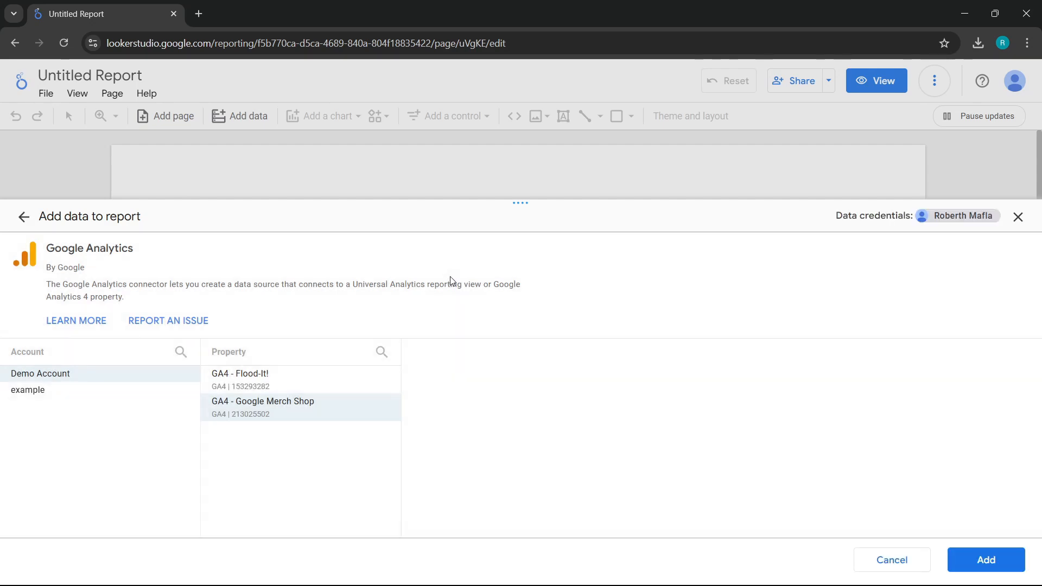
# Step: Add the Merch Shop data and rename the report 'Metric and dimension creation'
pyautogui.click(985, 560)
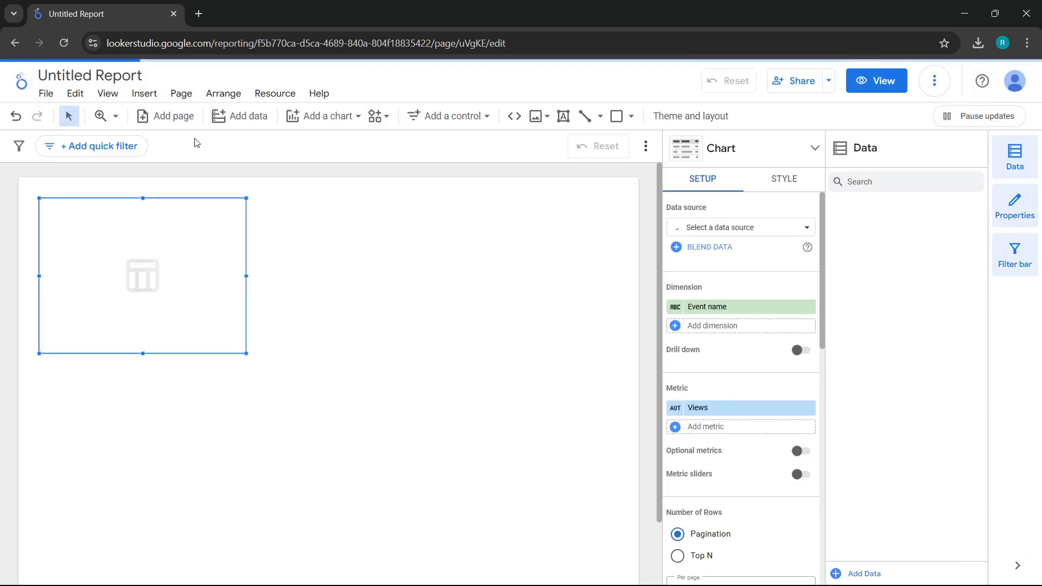
pyautogui.click(740, 227)
pyautogui.write('Metric')
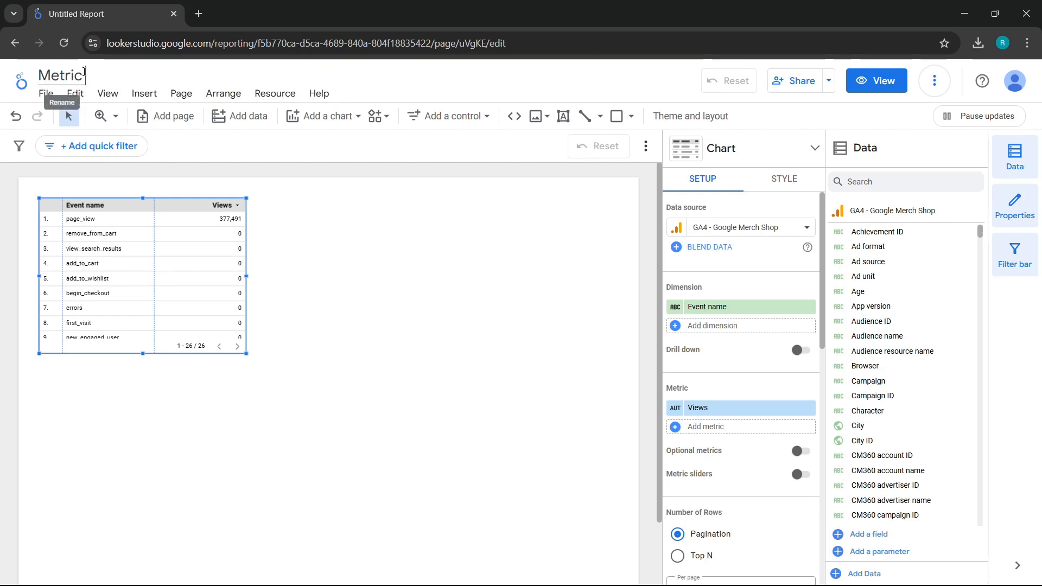
pyautogui.write('and dimensi')
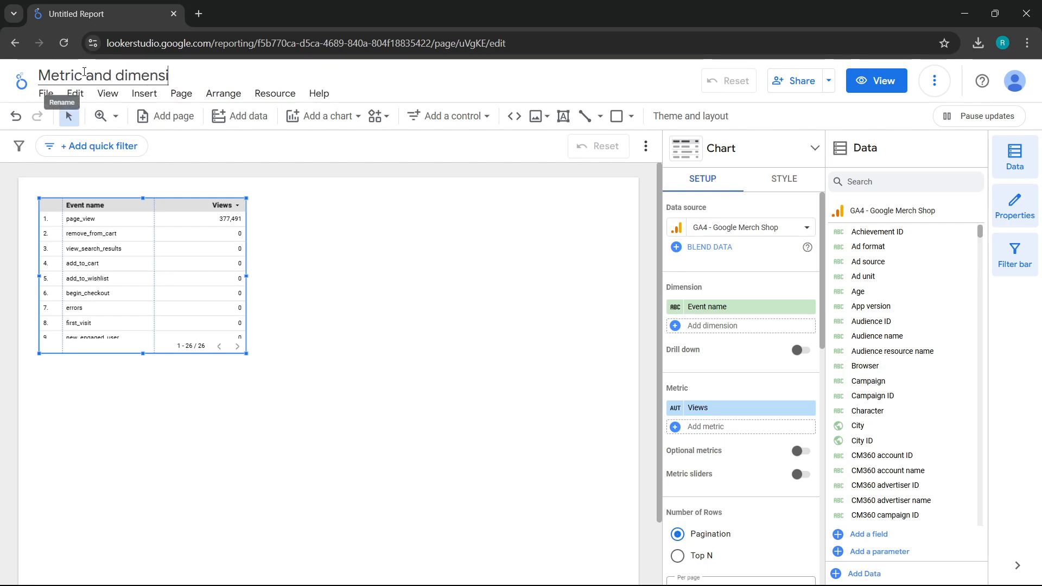
pyautogui.write('on creation')
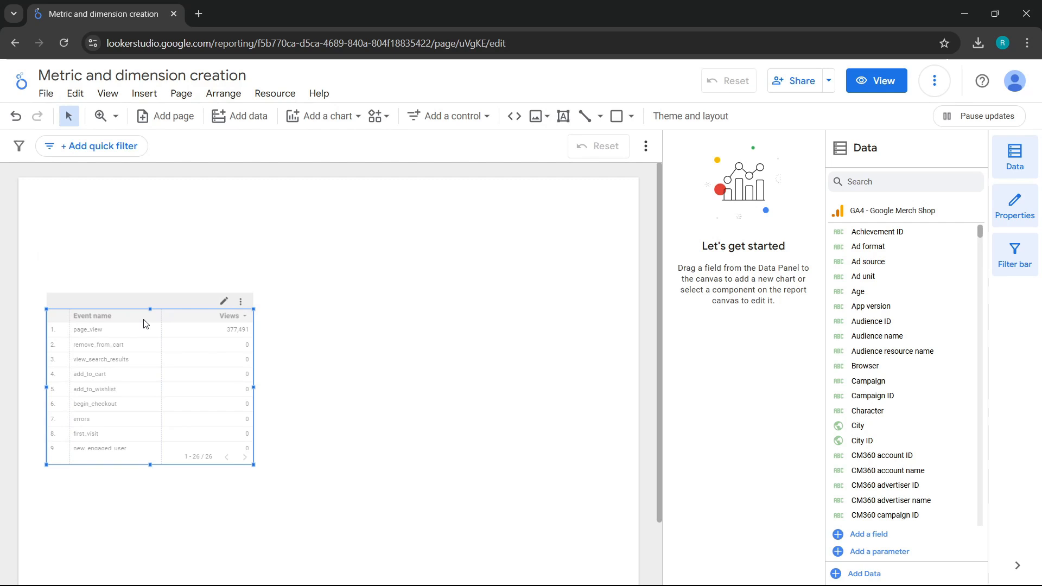
pyautogui.click(449, 116)
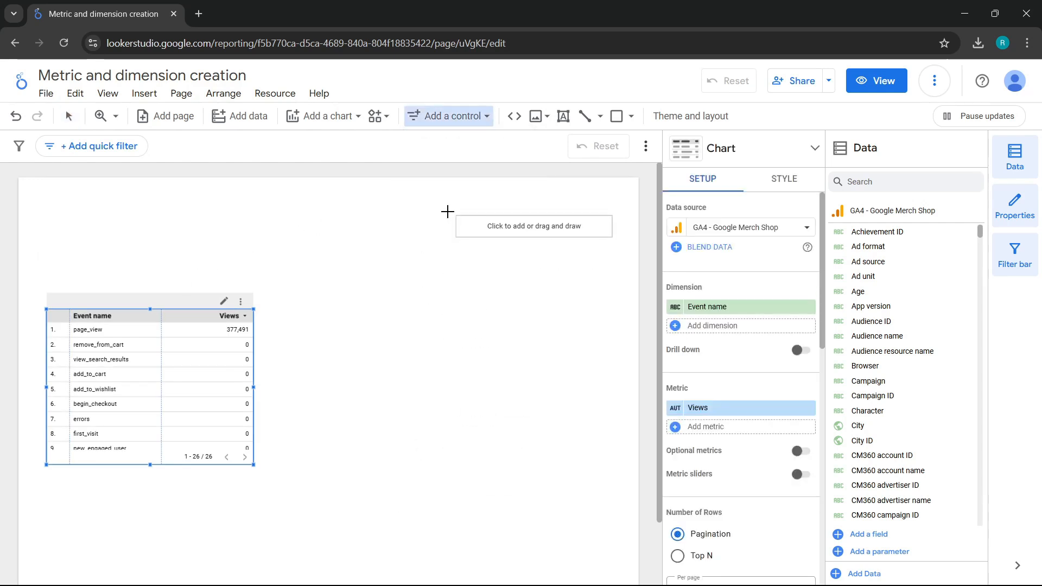
# Step: Add a date range control and an Active users scorecard (76,899) in place of the table
pyautogui.click(508, 225)
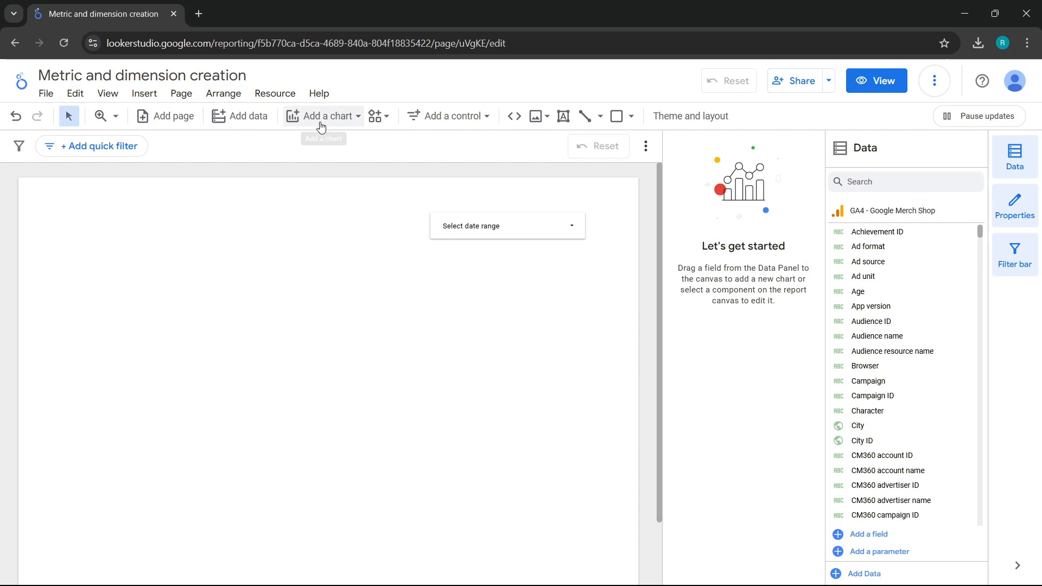
pyautogui.click(323, 116)
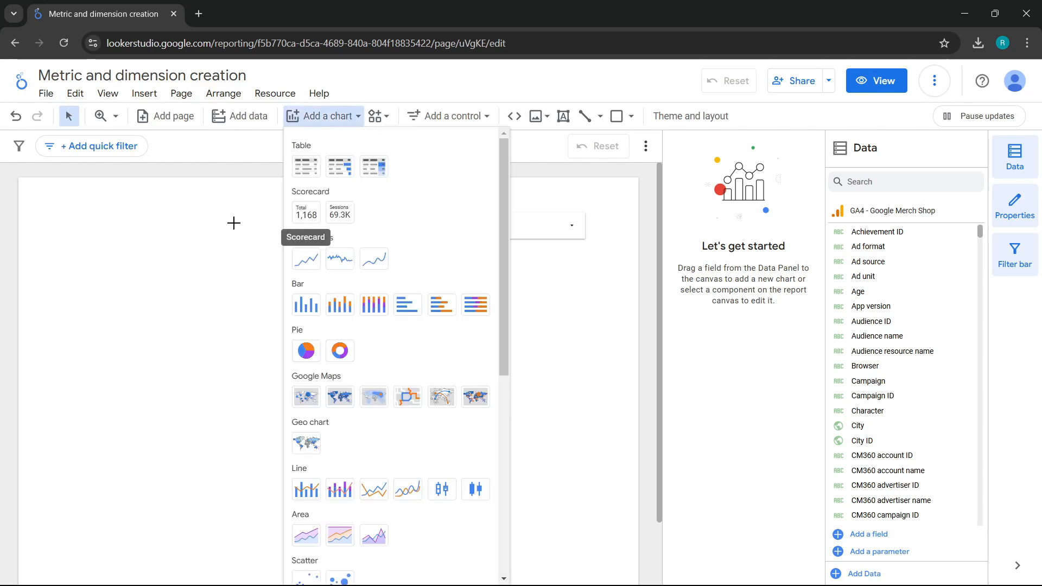
pyautogui.click(305, 212)
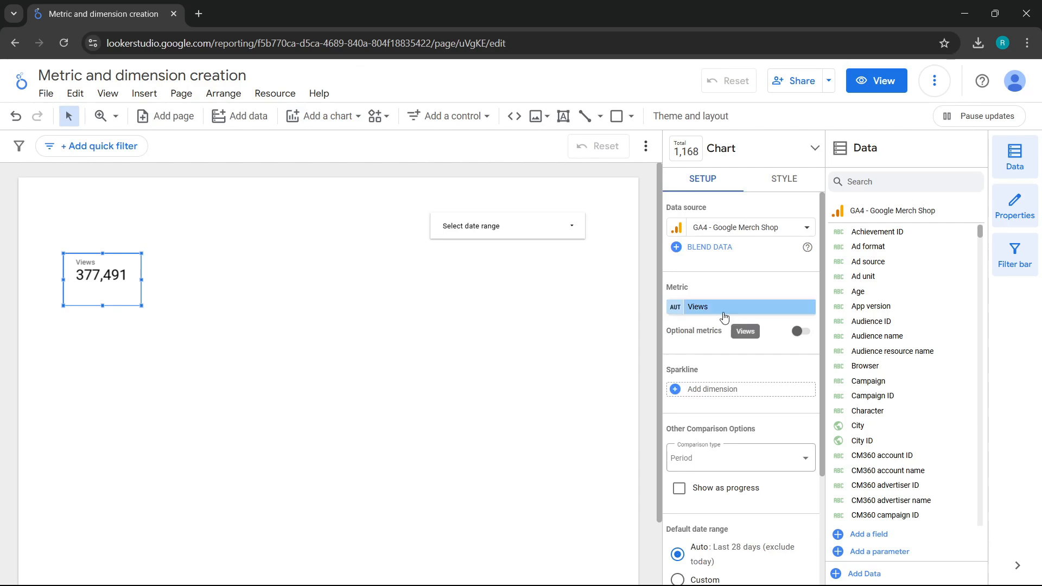
pyautogui.click(723, 306)
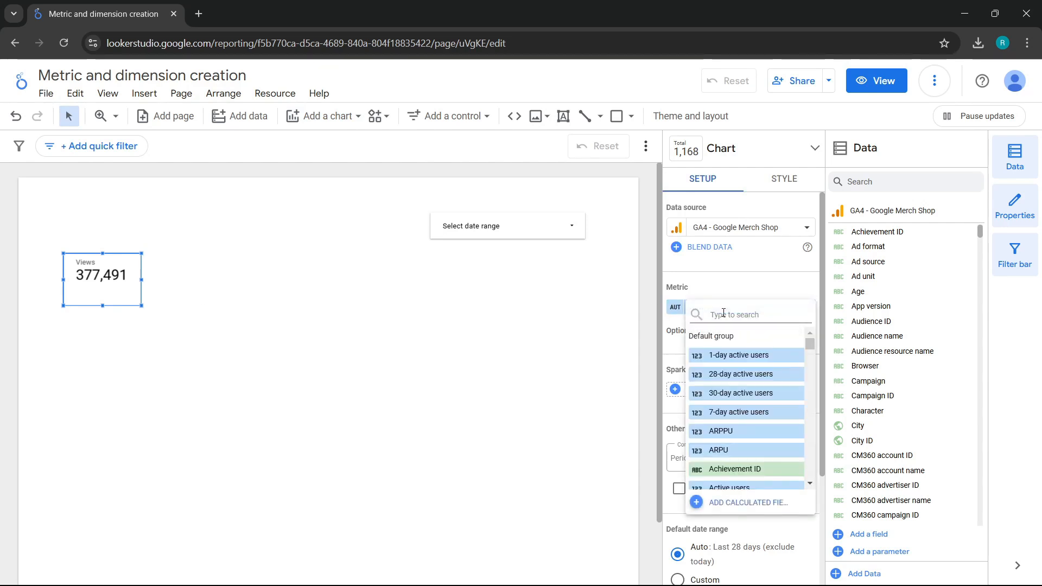
pyautogui.write('active use')
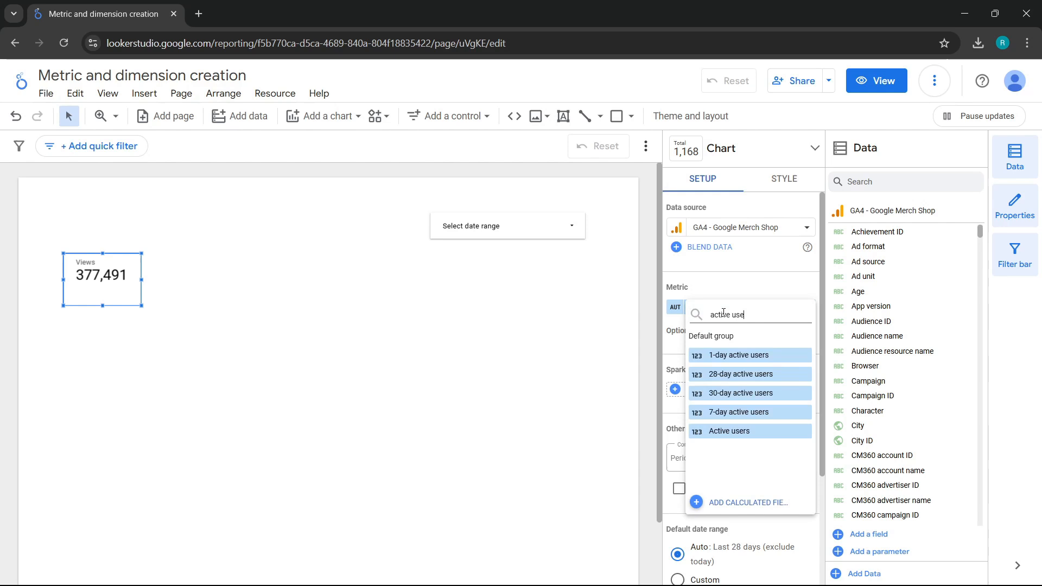
pyautogui.click(728, 430)
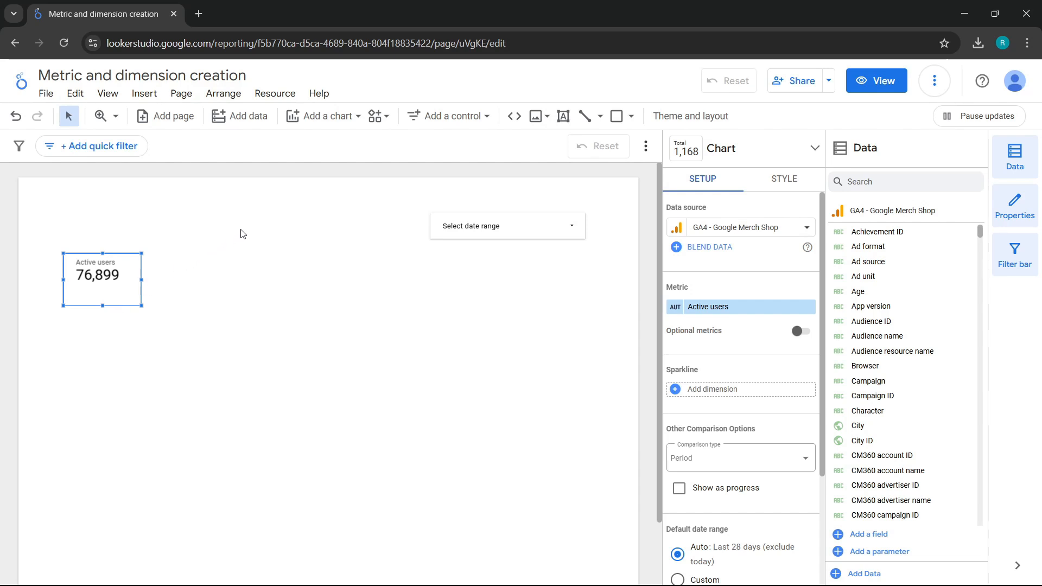
# Step: Add a second scorecard showing New users (70,633) aligned beside Active users
pyautogui.click(326, 115)
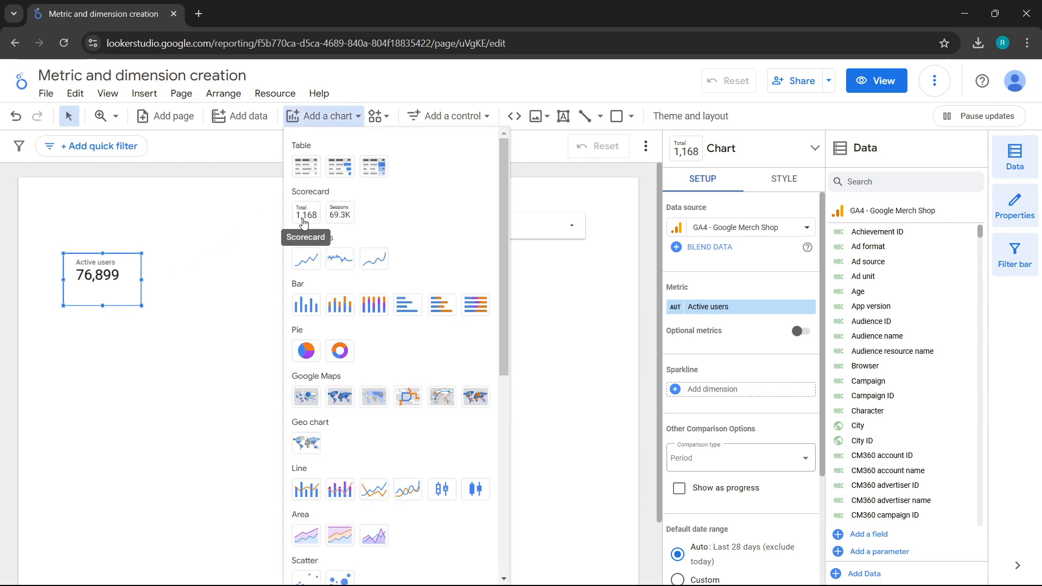
pyautogui.click(306, 213)
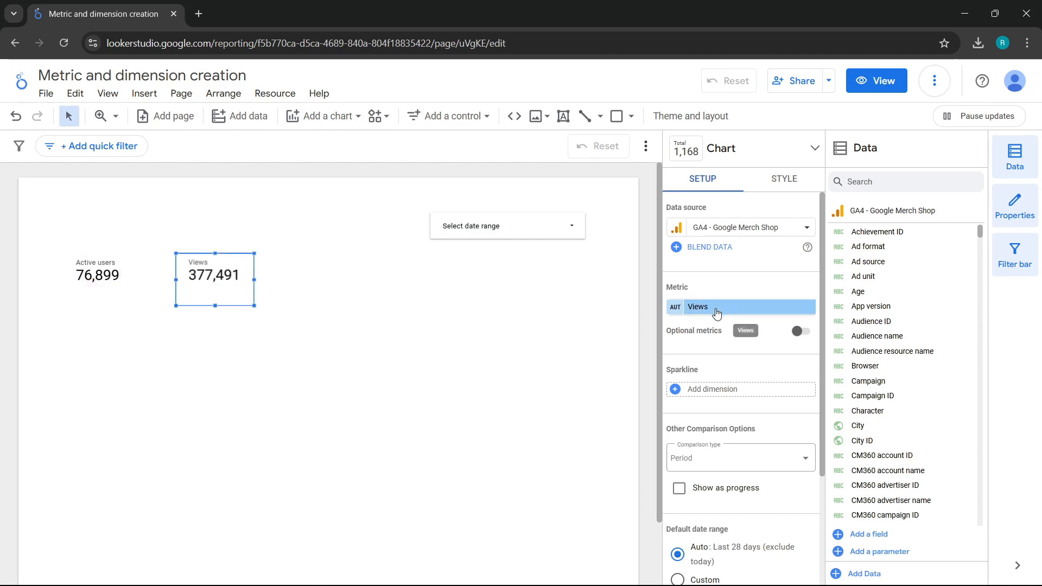
pyautogui.click(715, 306)
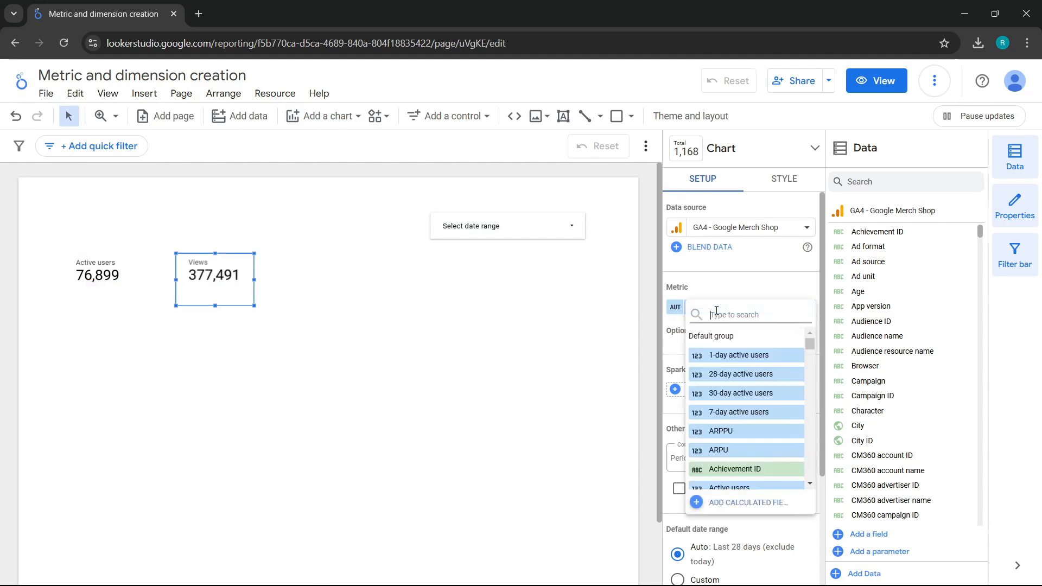
pyautogui.write('new user')
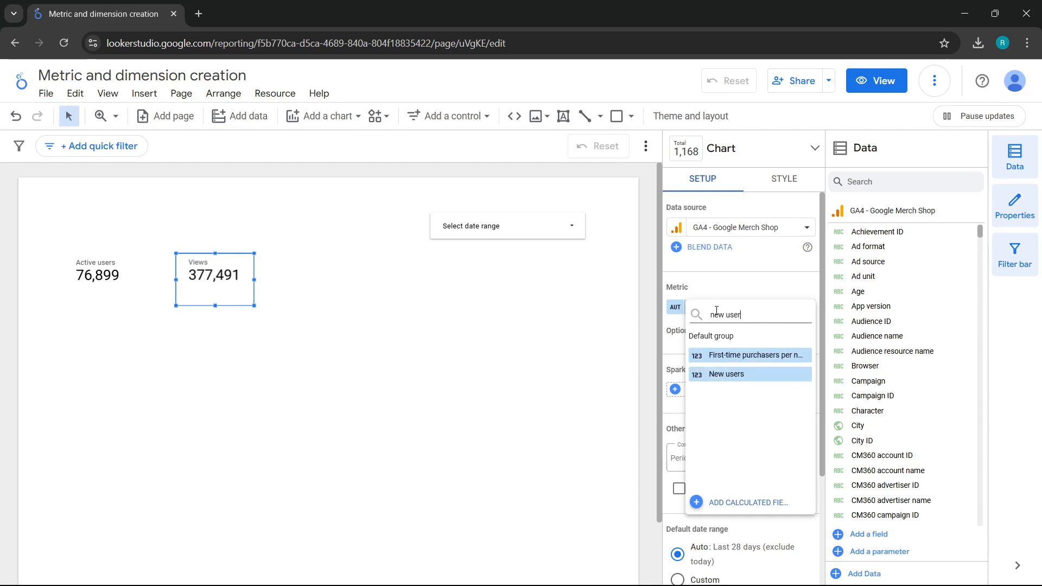
pyautogui.click(726, 373)
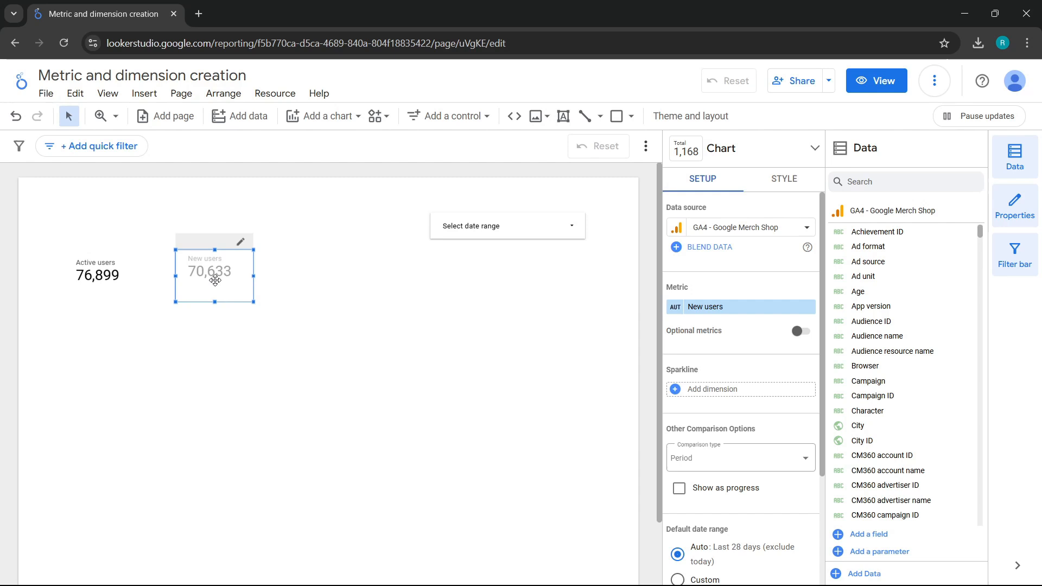
pyautogui.click(291, 310)
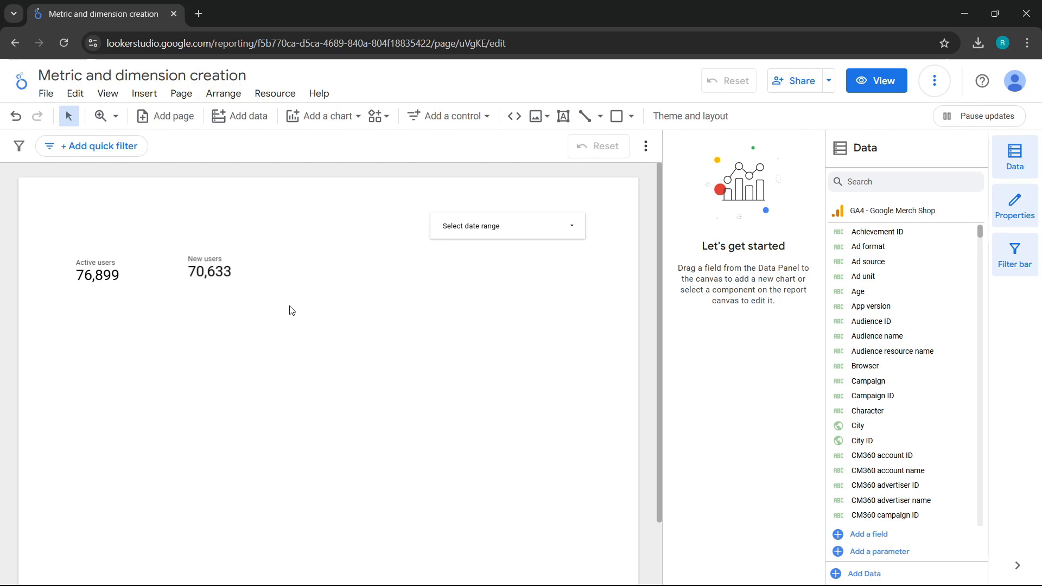
pyautogui.moveTo(271, 284)
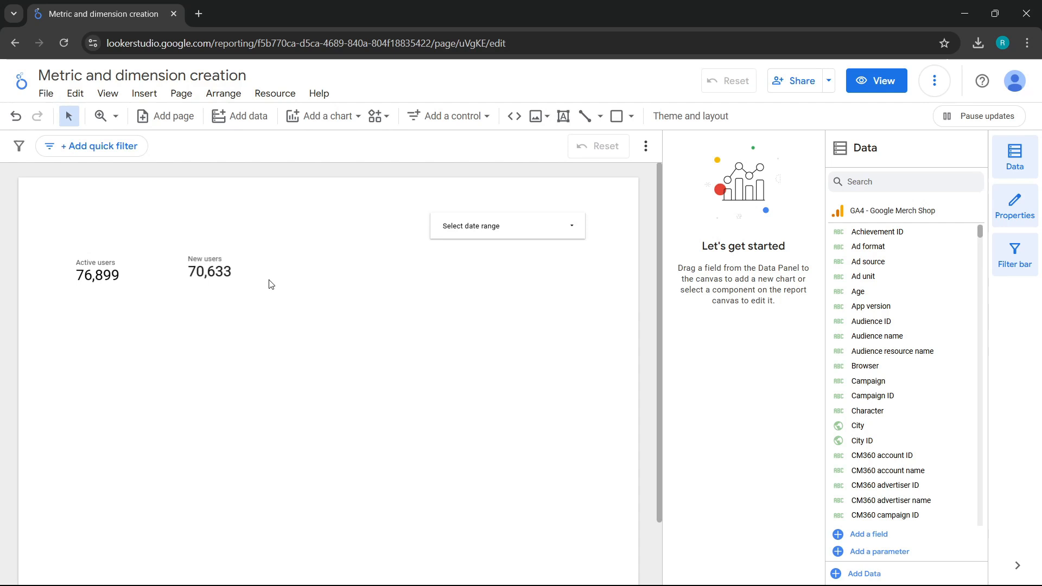
pyautogui.moveTo(322, 116)
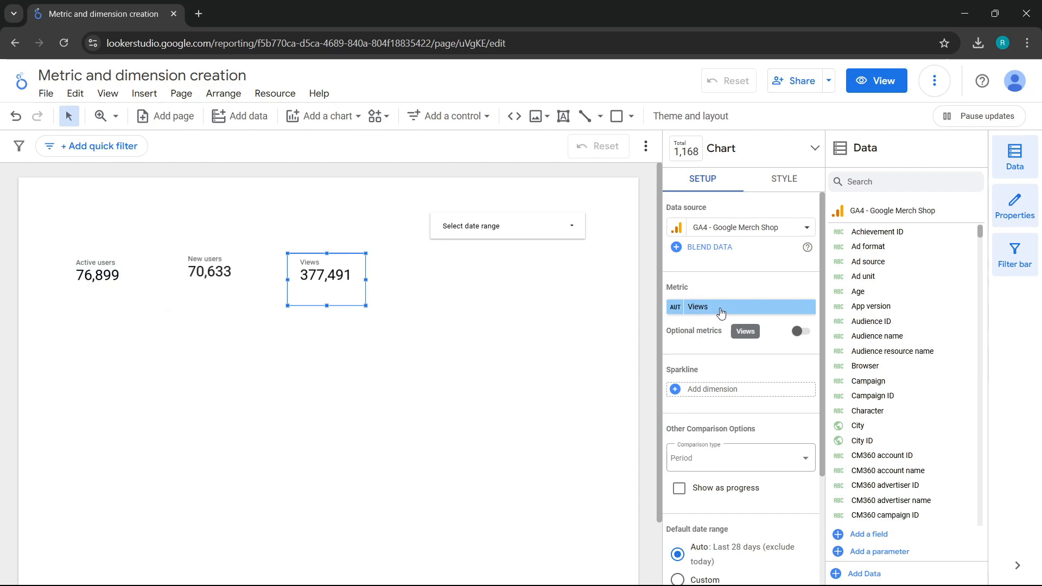
# Step: Switch the third scorecard to a new calculated field 'create users' = Active users + New users
pyautogui.click(722, 306)
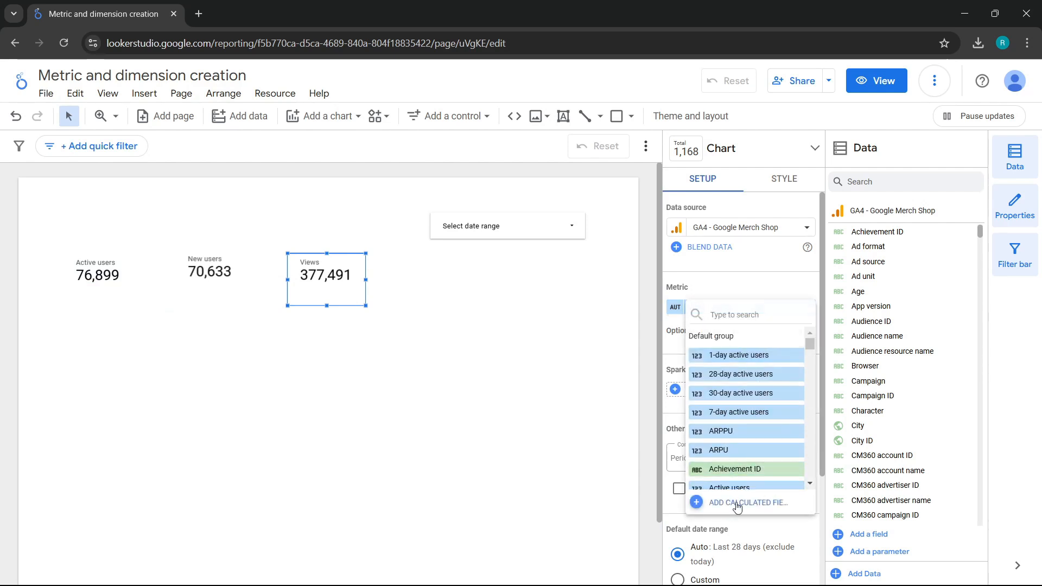
pyautogui.click(750, 501)
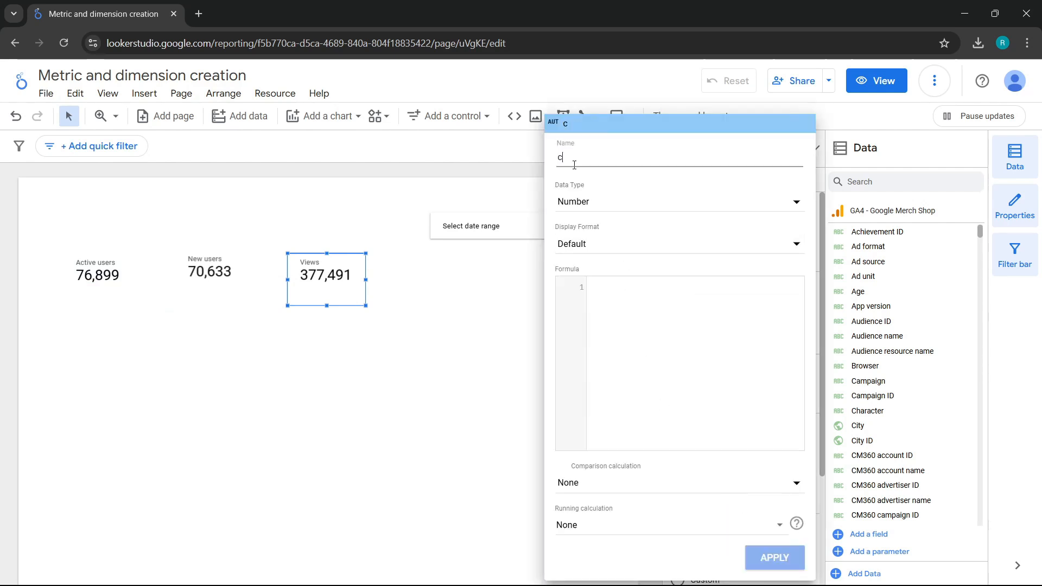
pyautogui.write('reate')
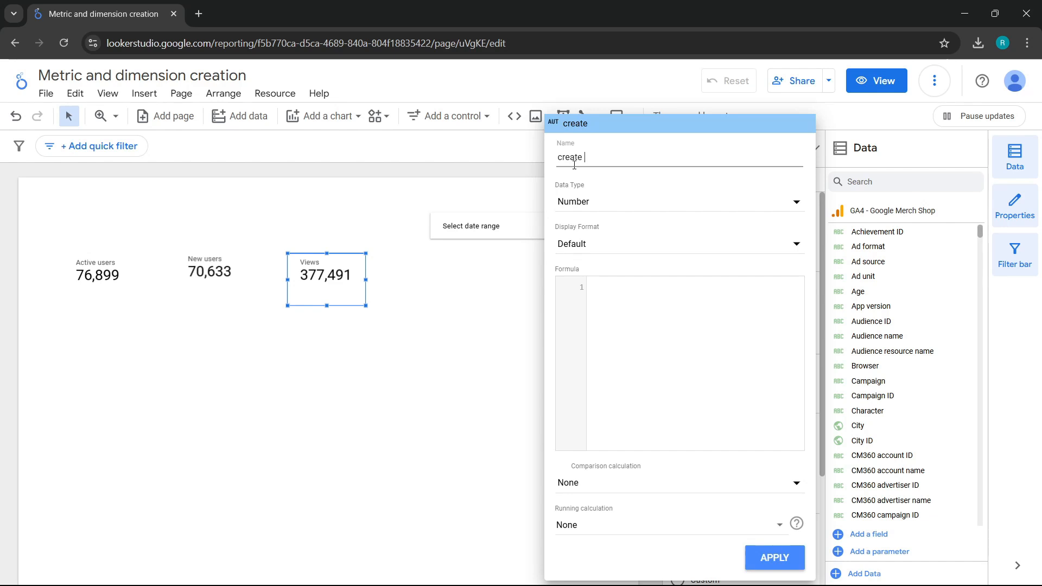
pyautogui.write('users')
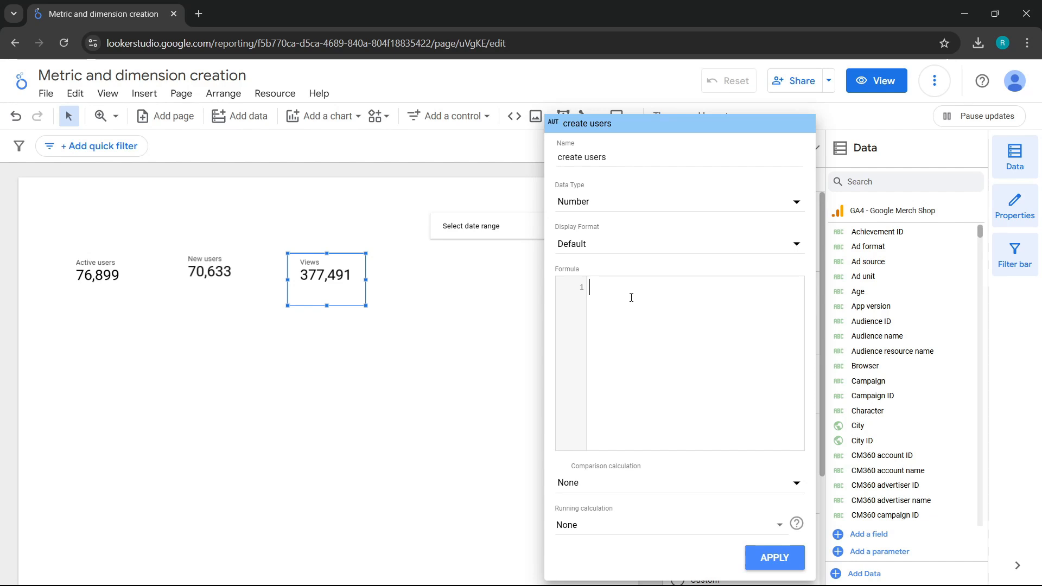
pyautogui.click(631, 297)
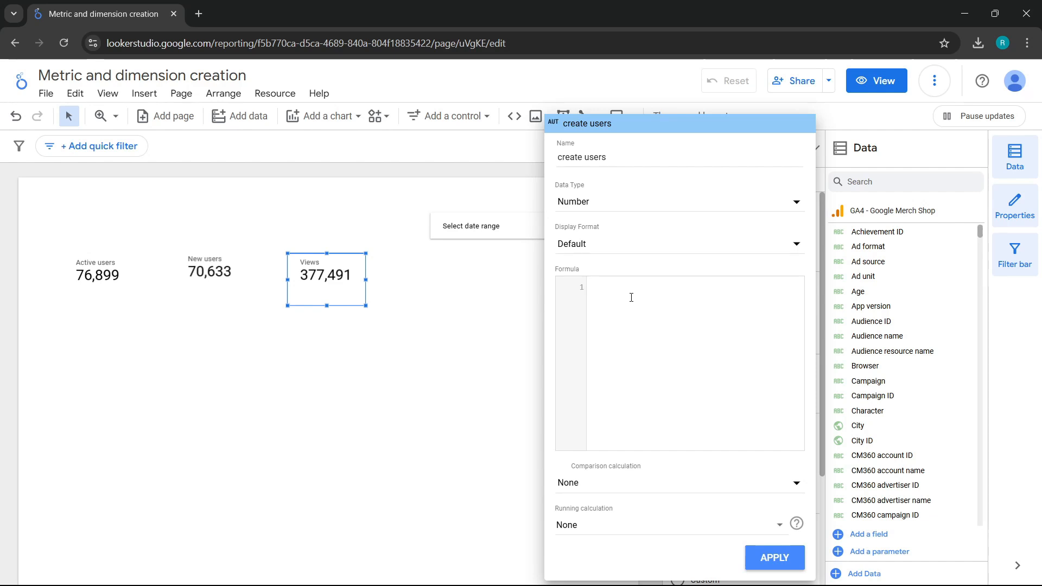
pyautogui.write('act')
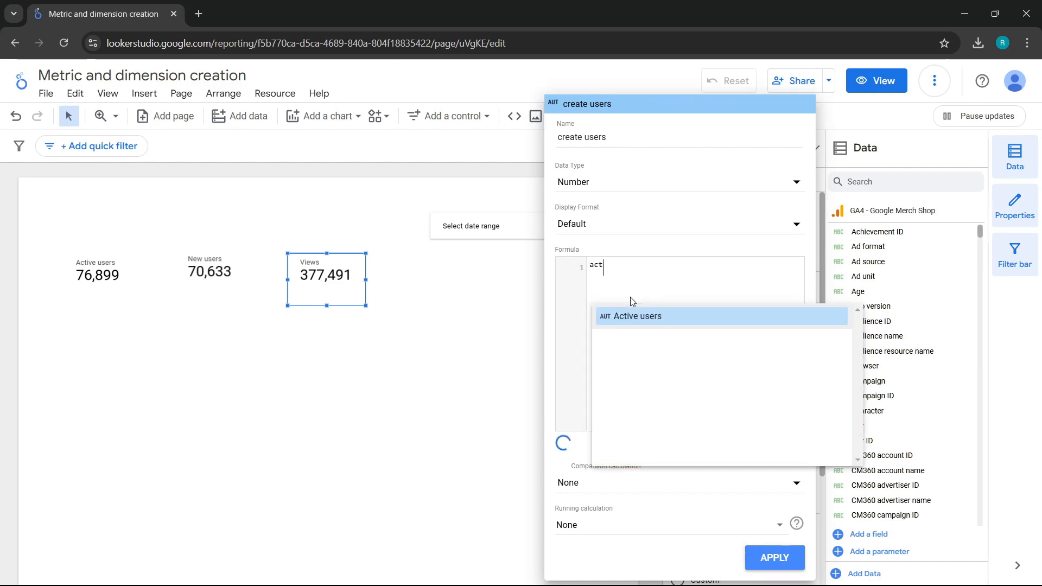
pyautogui.click(639, 316)
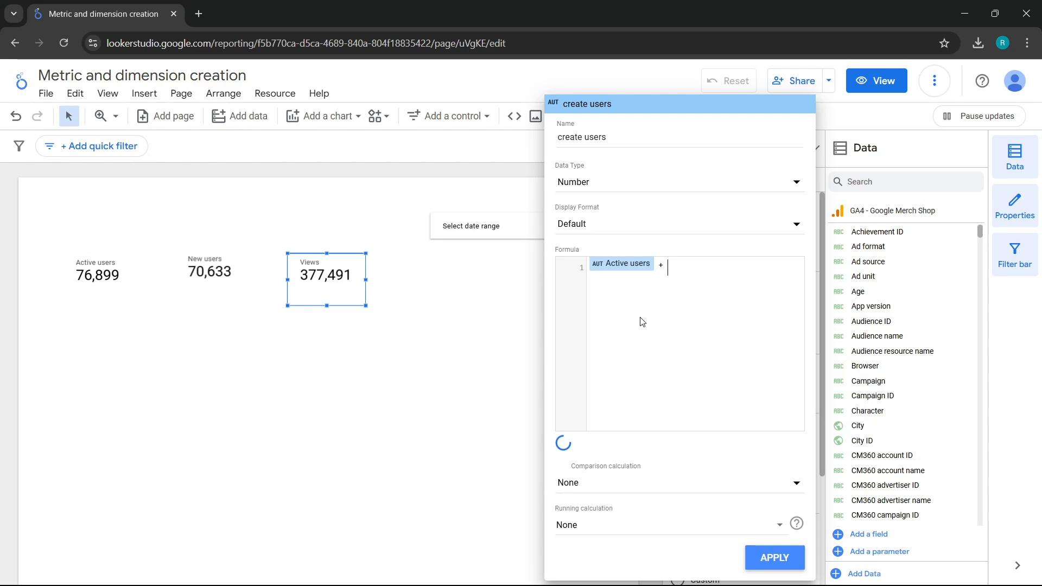
pyautogui.write('new')
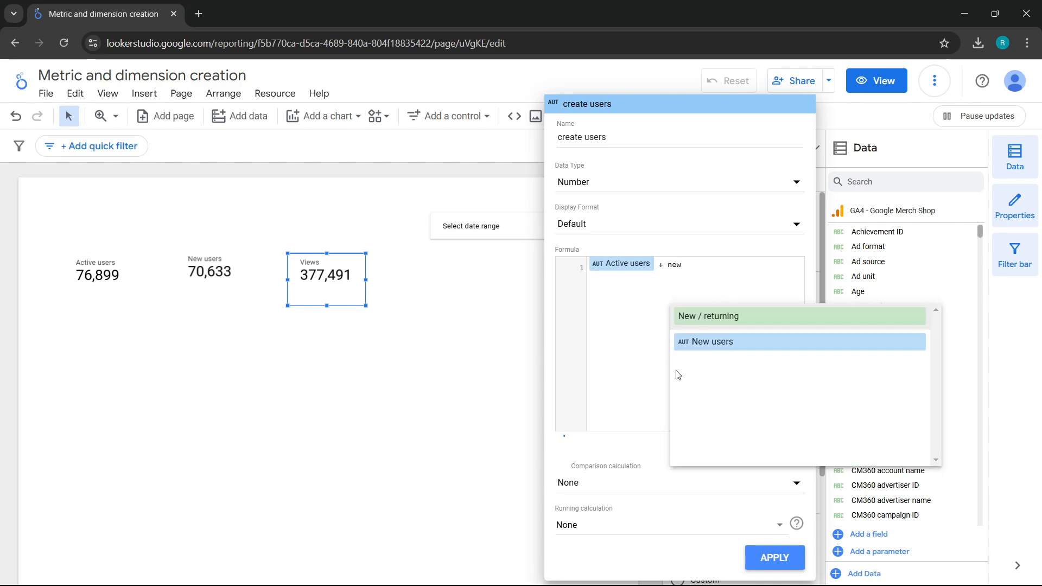
pyautogui.click(711, 341)
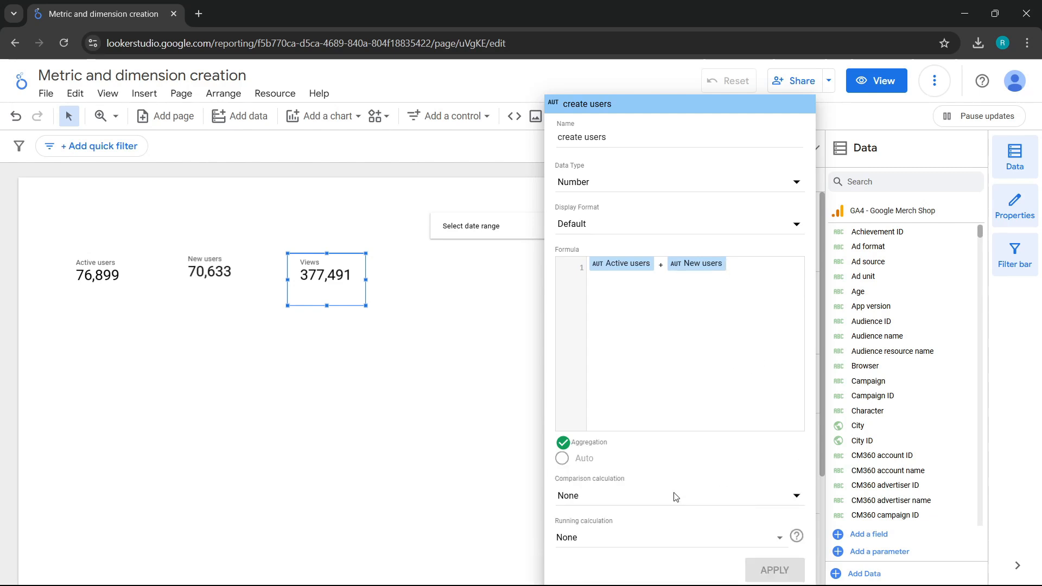
pyautogui.click(773, 569)
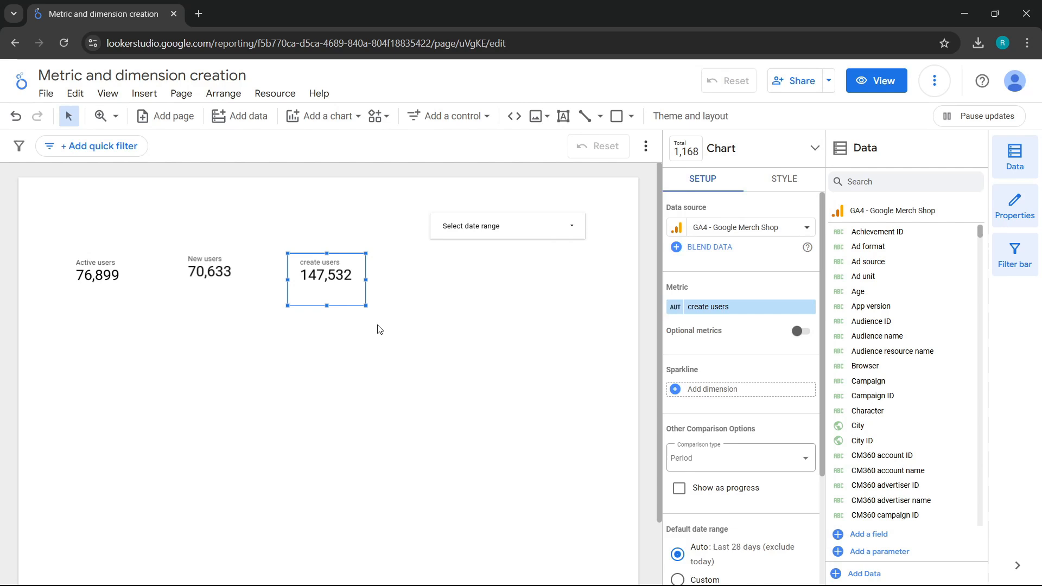
pyautogui.moveTo(318, 293)
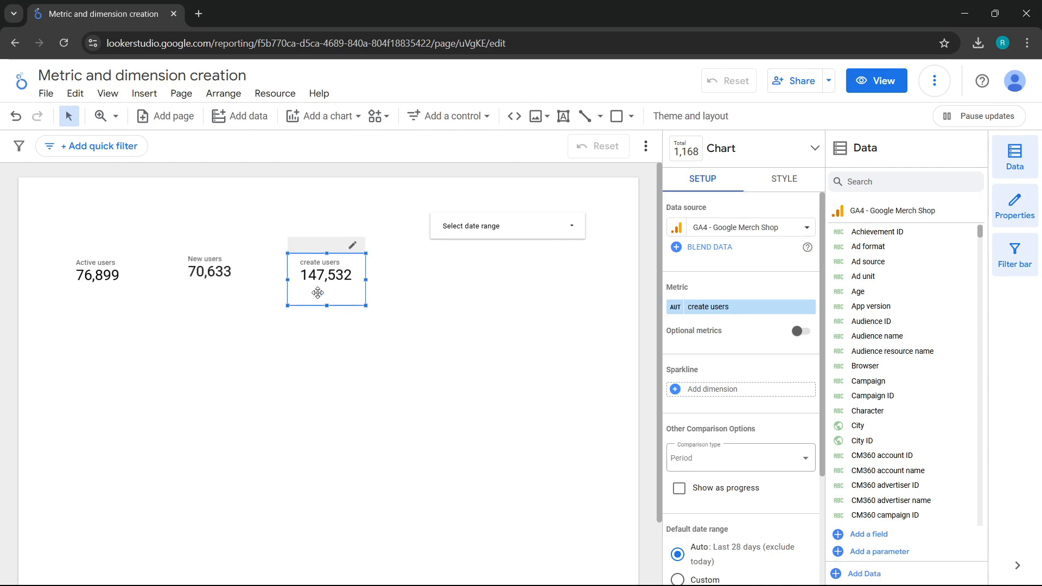
# Step: Compare create users with the previous period (4.2% rise), then close the field editor unchanged
pyautogui.scroll(-3)
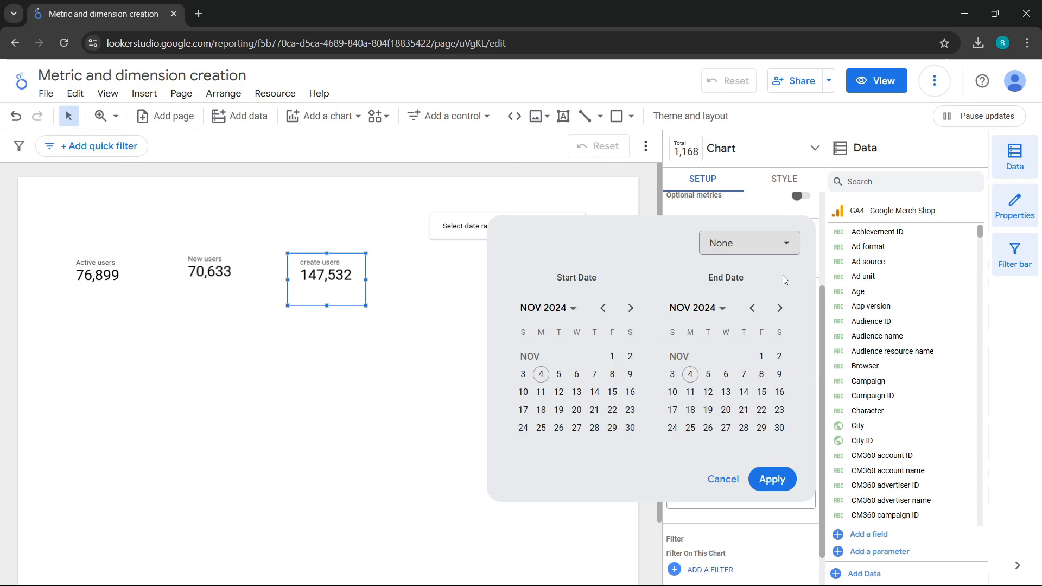
pyautogui.click(748, 242)
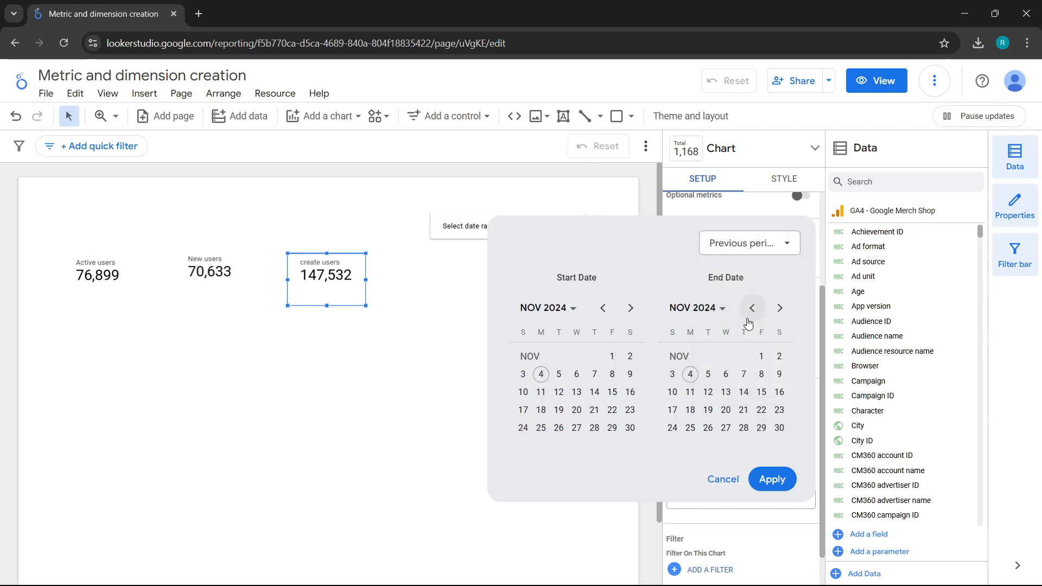
pyautogui.click(772, 479)
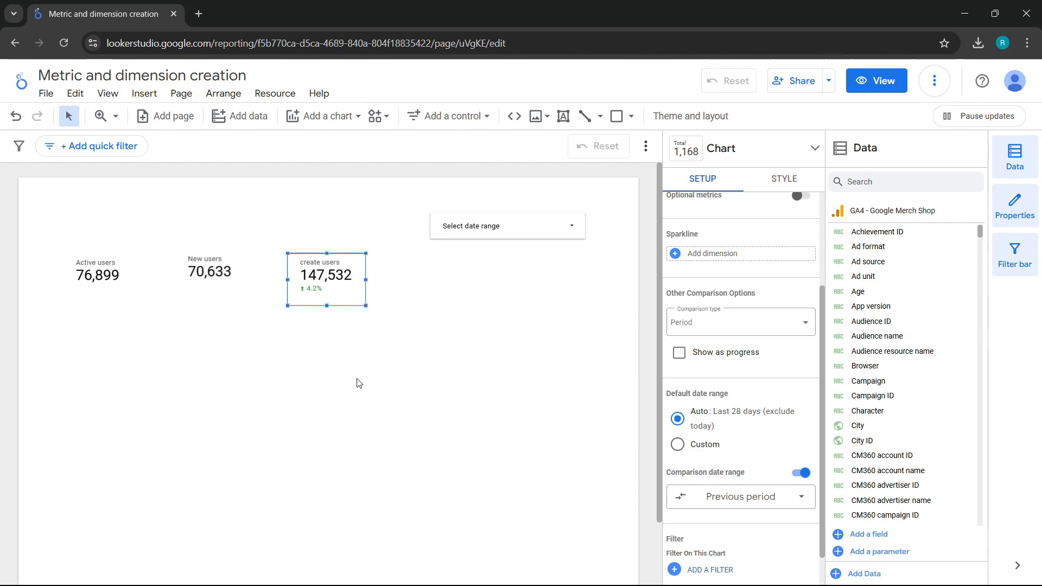
pyautogui.moveTo(330, 379)
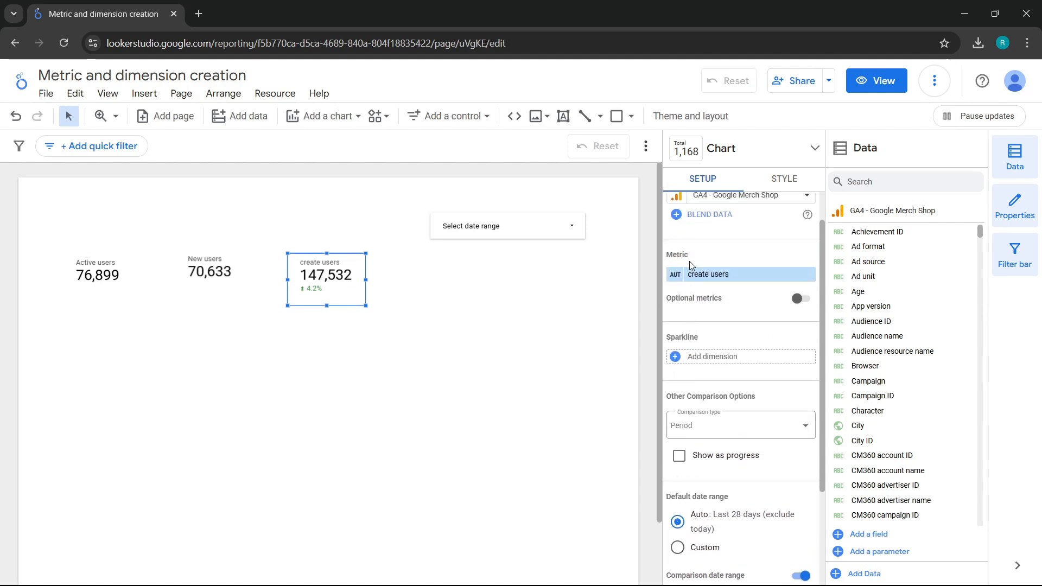
pyautogui.click(707, 273)
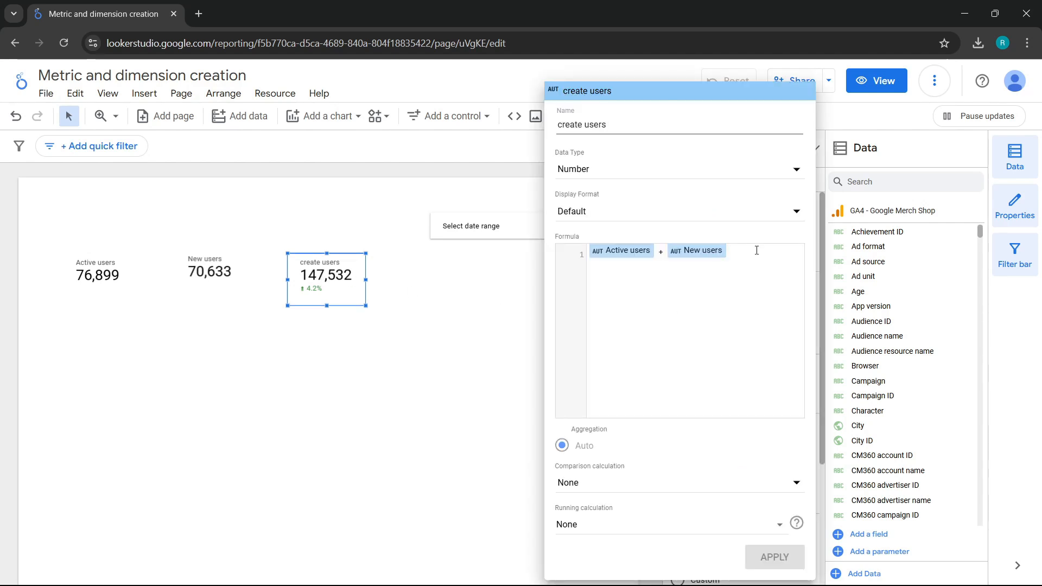
pyautogui.rightClick(645, 260)
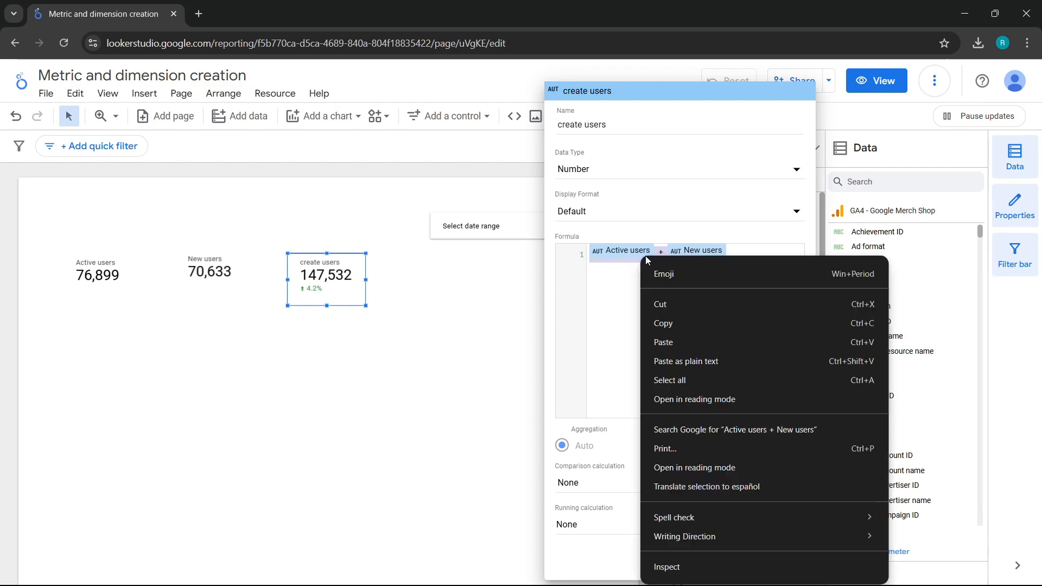
pyautogui.click(480, 310)
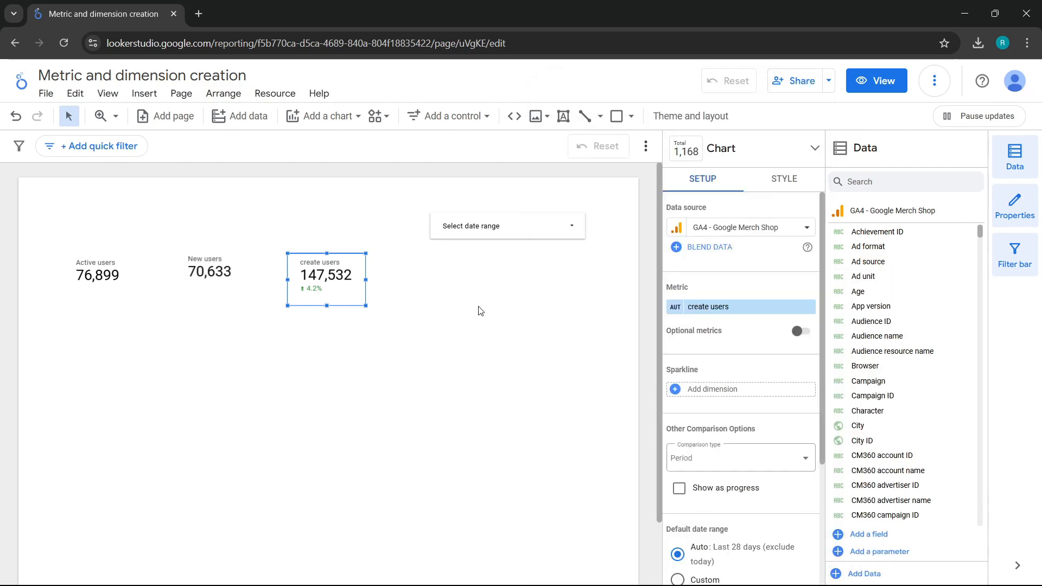
pyautogui.moveTo(324, 116)
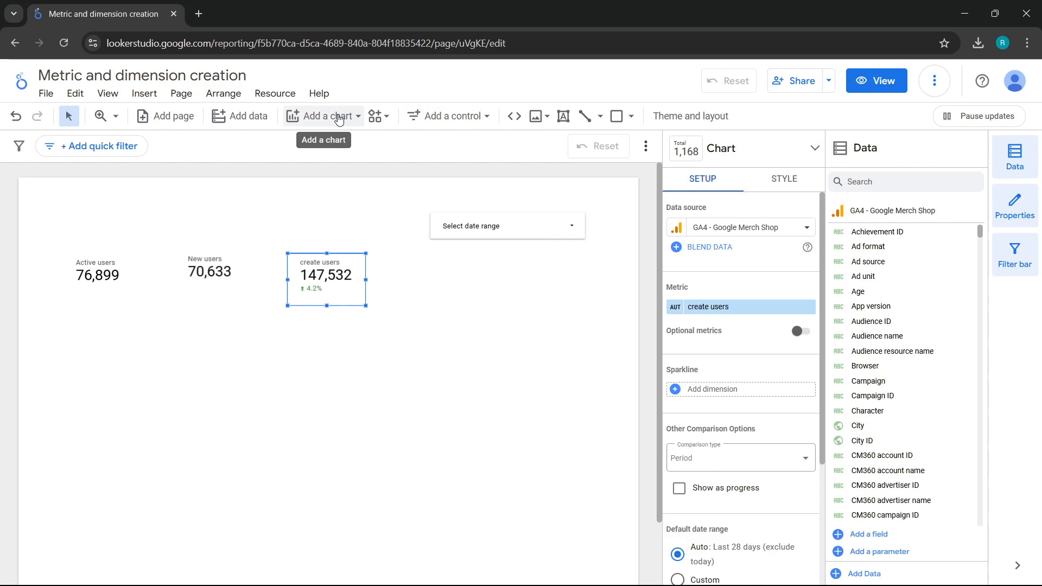
# Step: Place a time series chart of Active users by Date below the scorecards, widened across the page
pyautogui.click(323, 115)
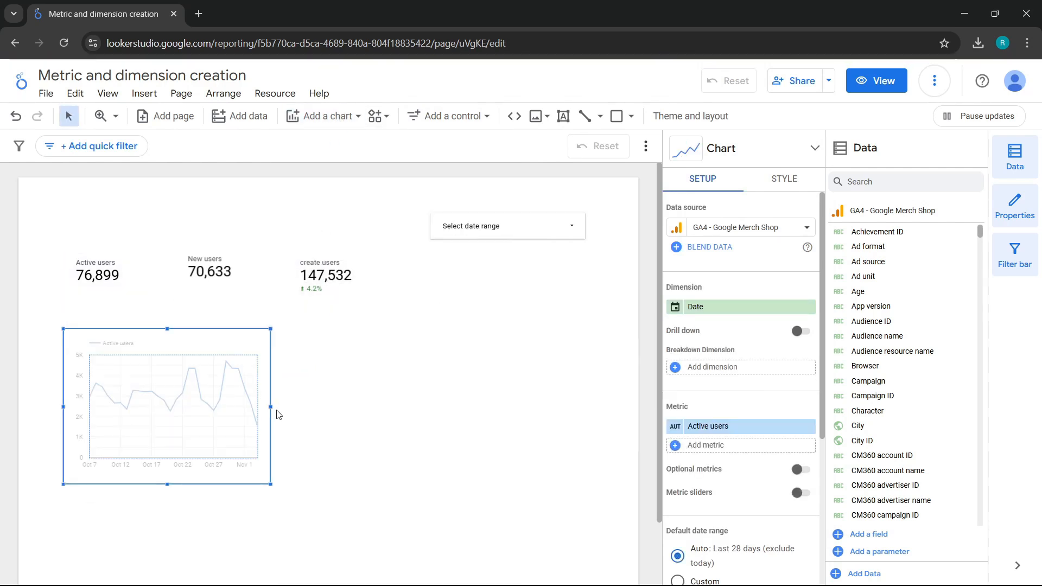
pyautogui.moveTo(271, 406); pyautogui.dragTo(603, 406)
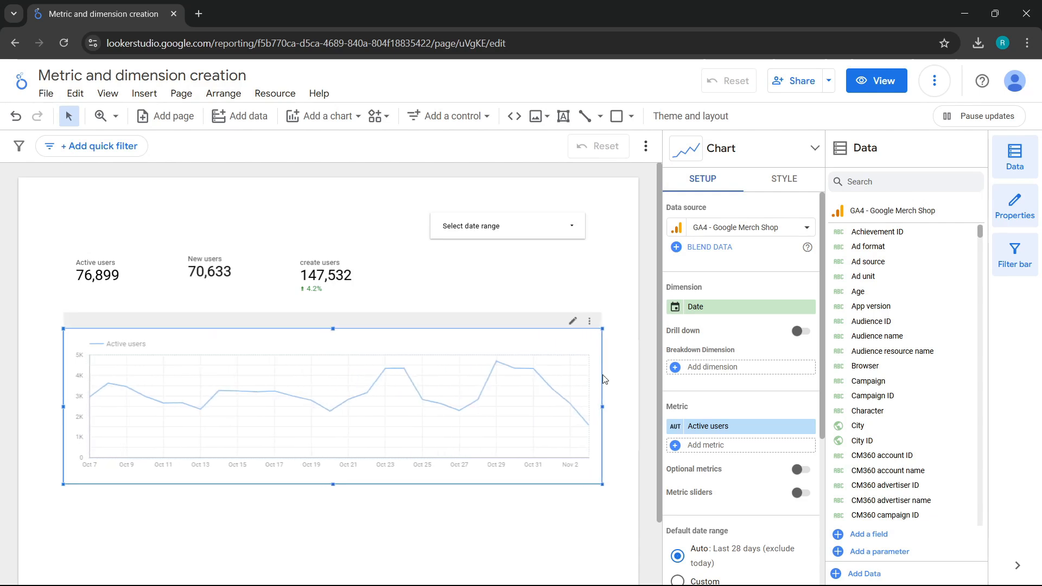
pyautogui.click(710, 366)
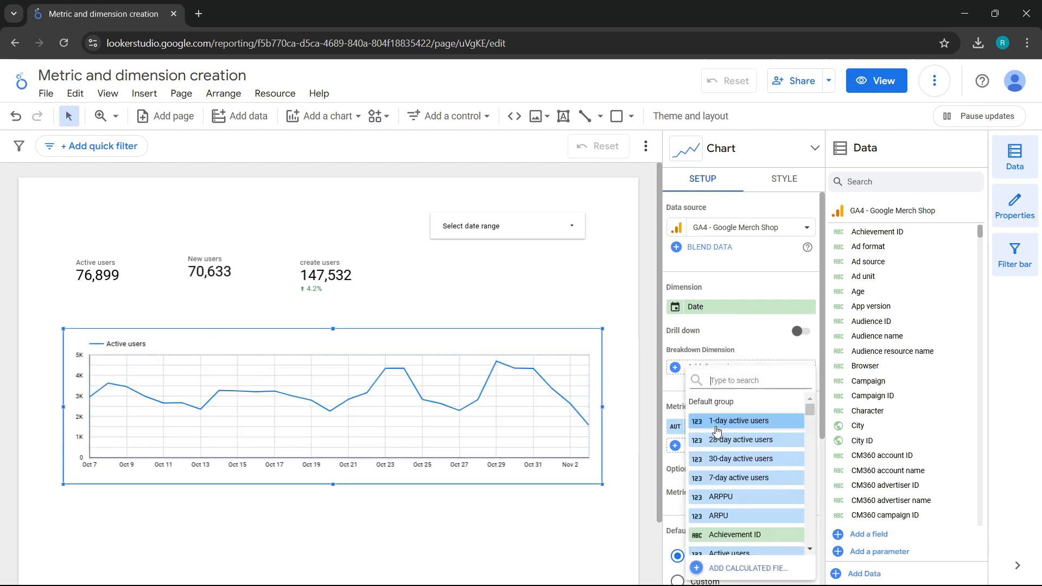
# Step: Make the time series plot a calculated create users metric (Active users + New users) by Date
pyautogui.click(749, 568)
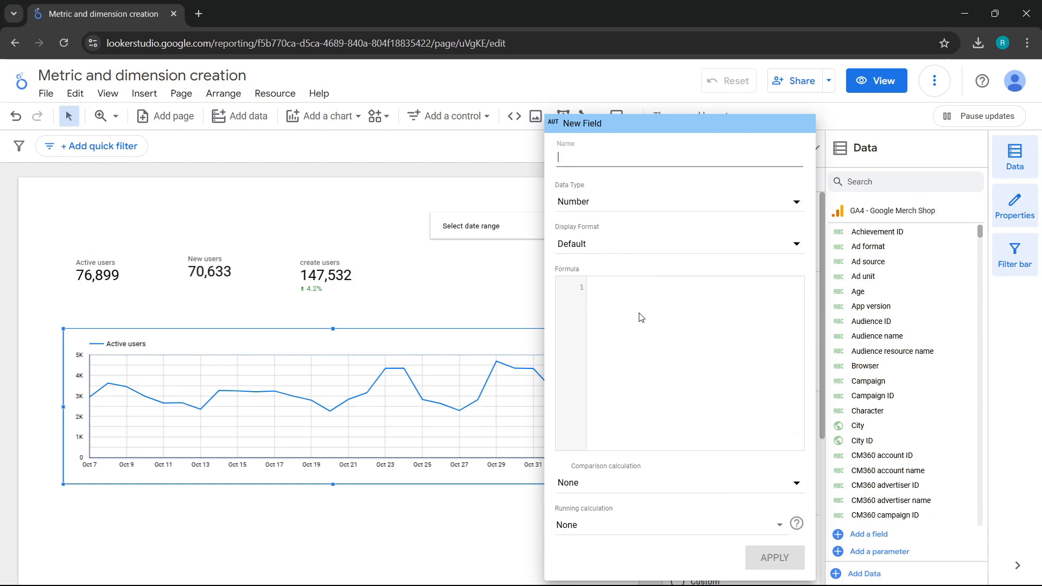
pyautogui.write('create users')
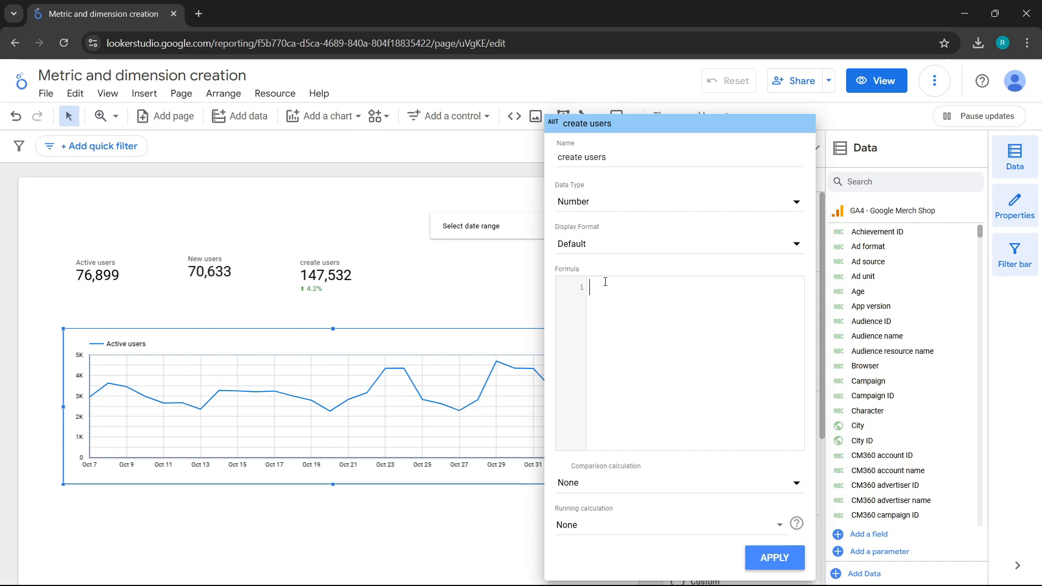
pyautogui.write('Active users + New users')
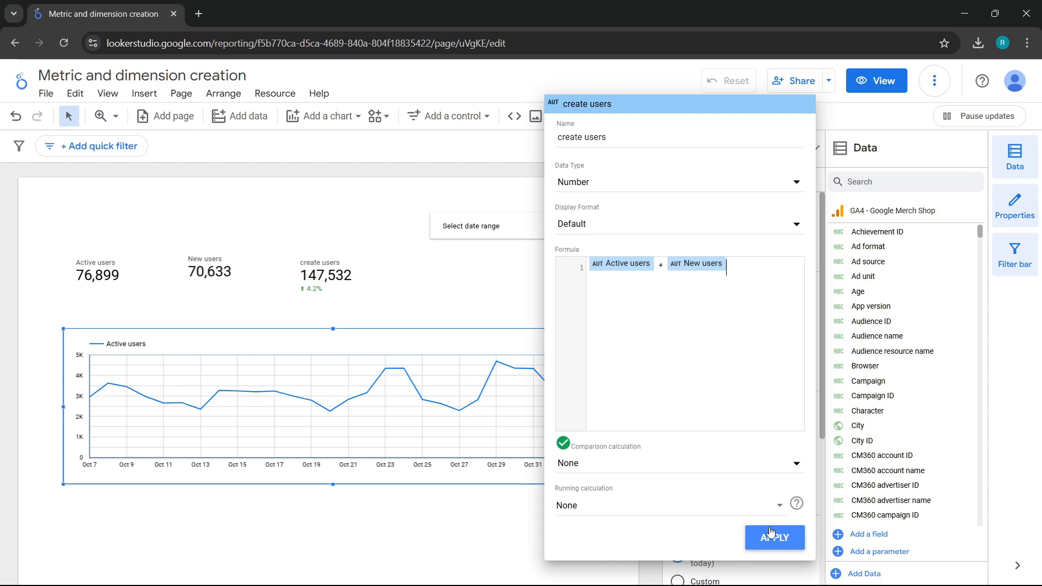
pyautogui.click(773, 536)
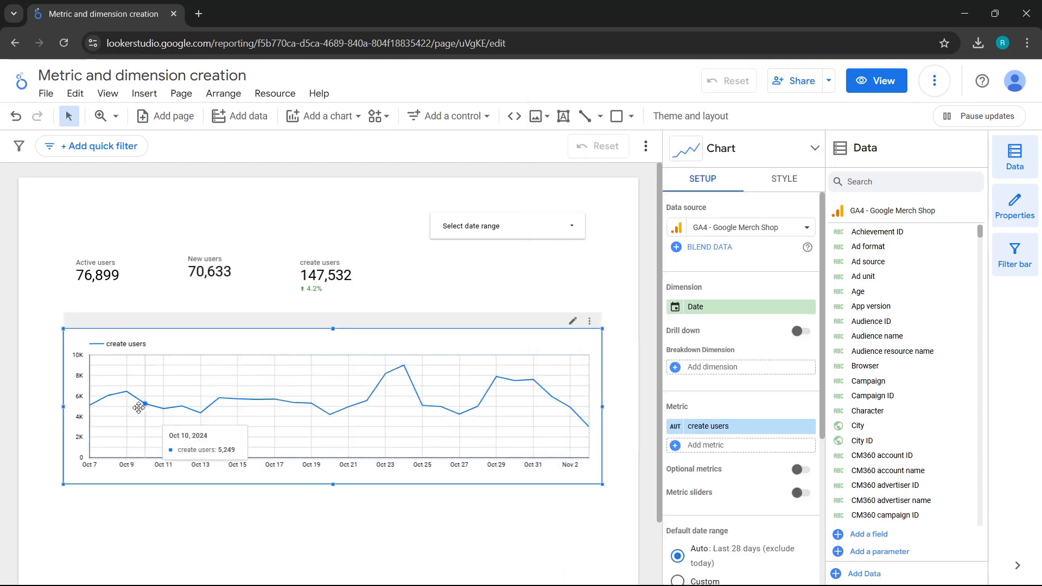
pyautogui.moveTo(175, 408)
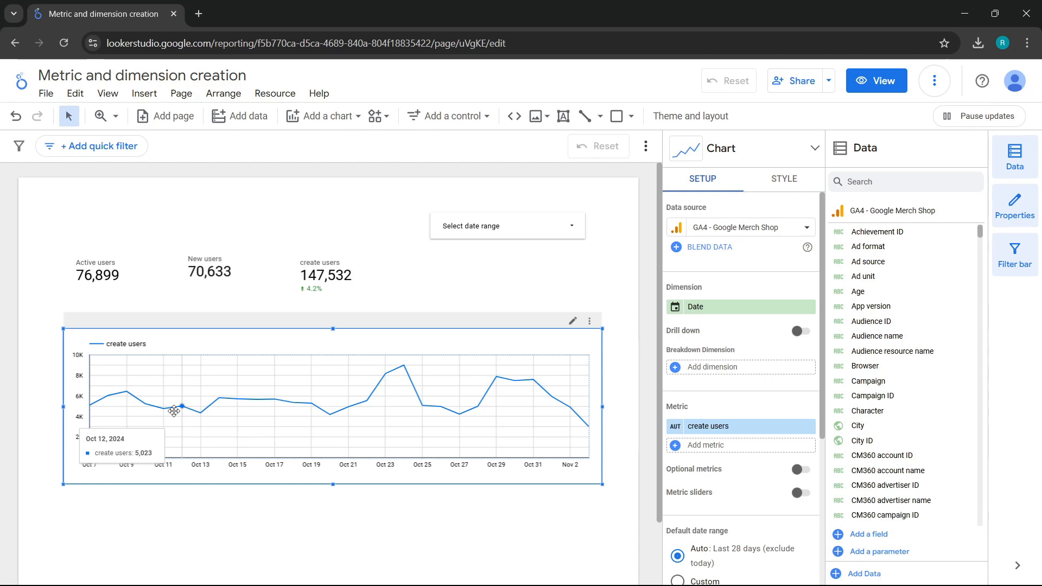
pyautogui.moveTo(207, 406)
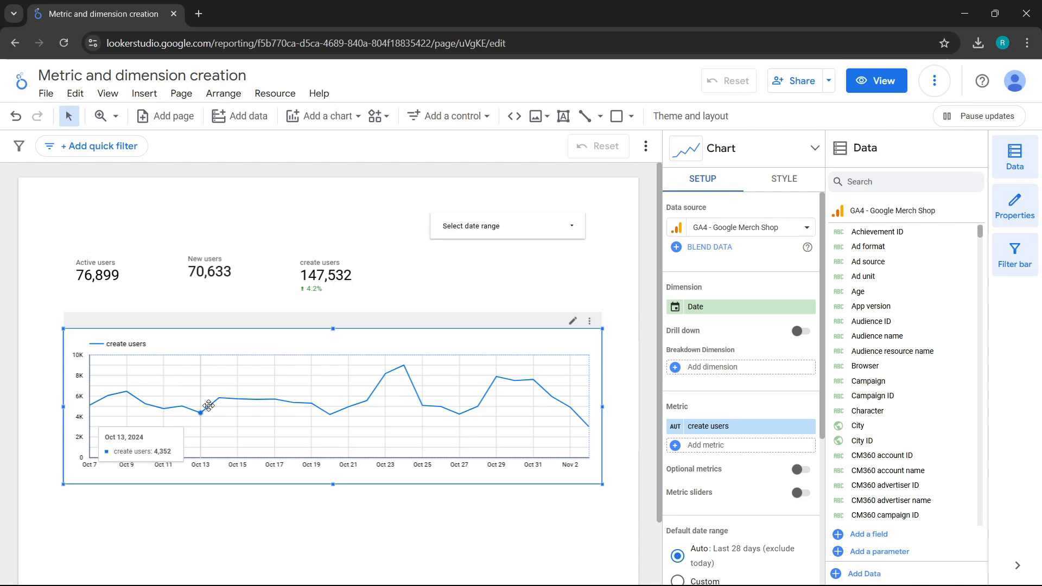
pyautogui.moveTo(244, 399)
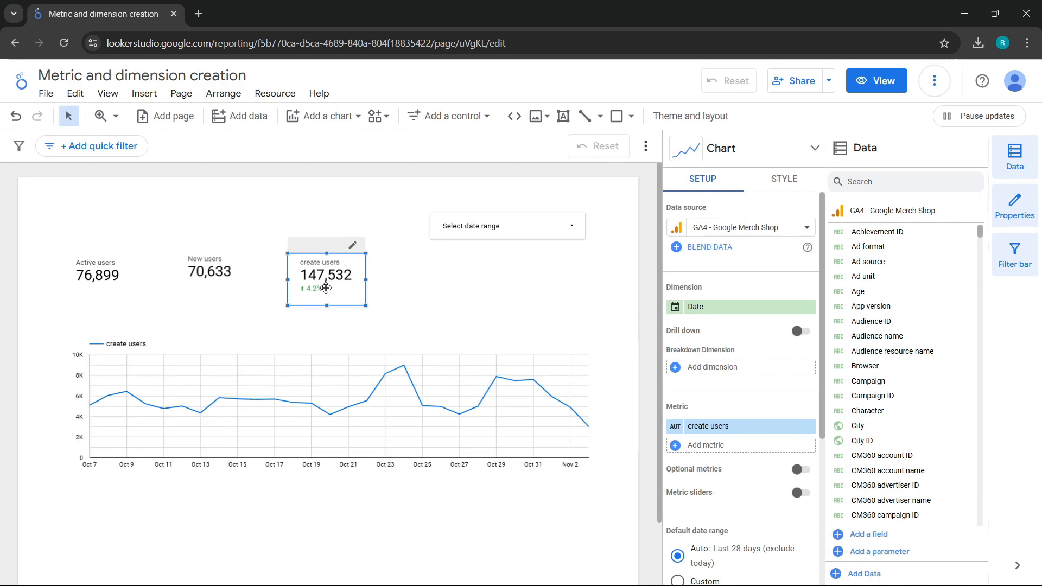
# Step: Change the create users formula to Active users / New users, trying Percent then keeping Number
pyautogui.click(708, 306)
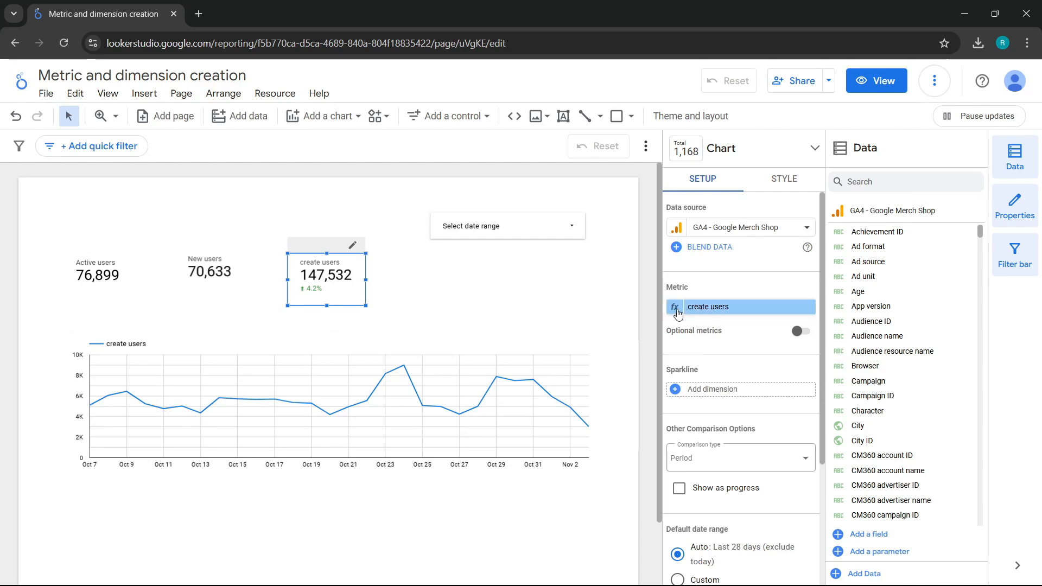
pyautogui.click(707, 306)
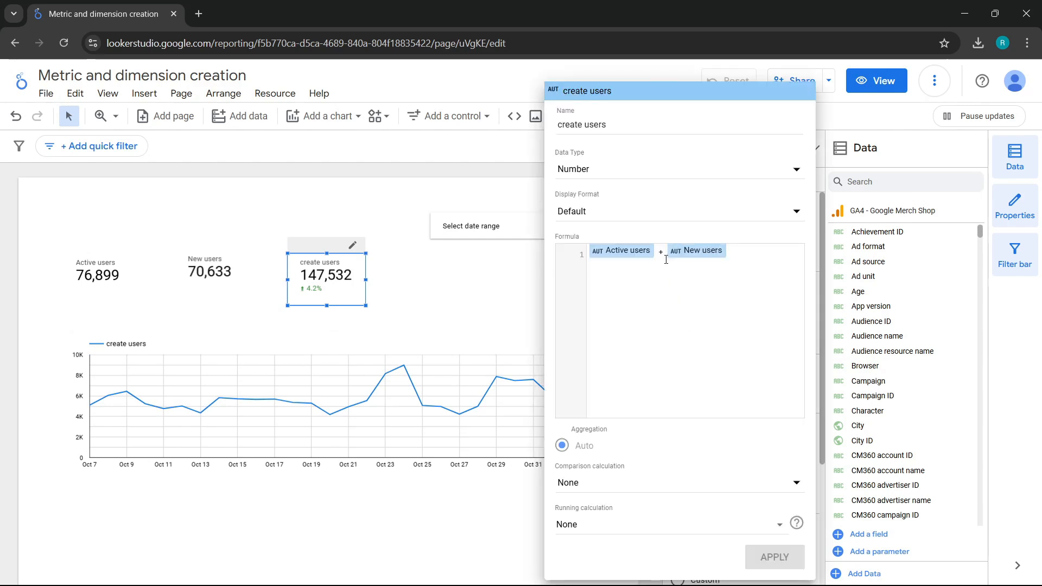
pyautogui.write('/')
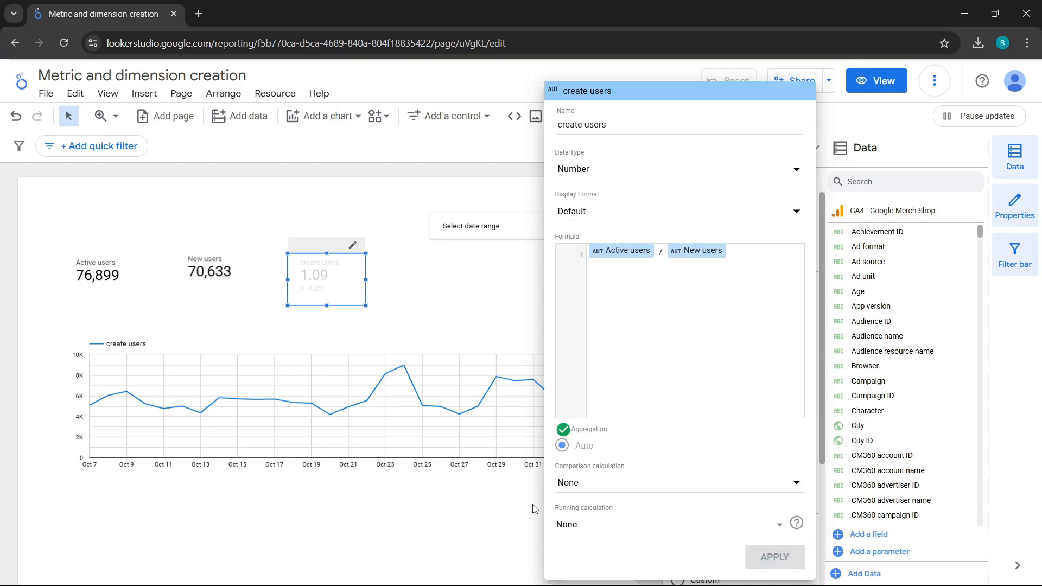
pyautogui.click(774, 556)
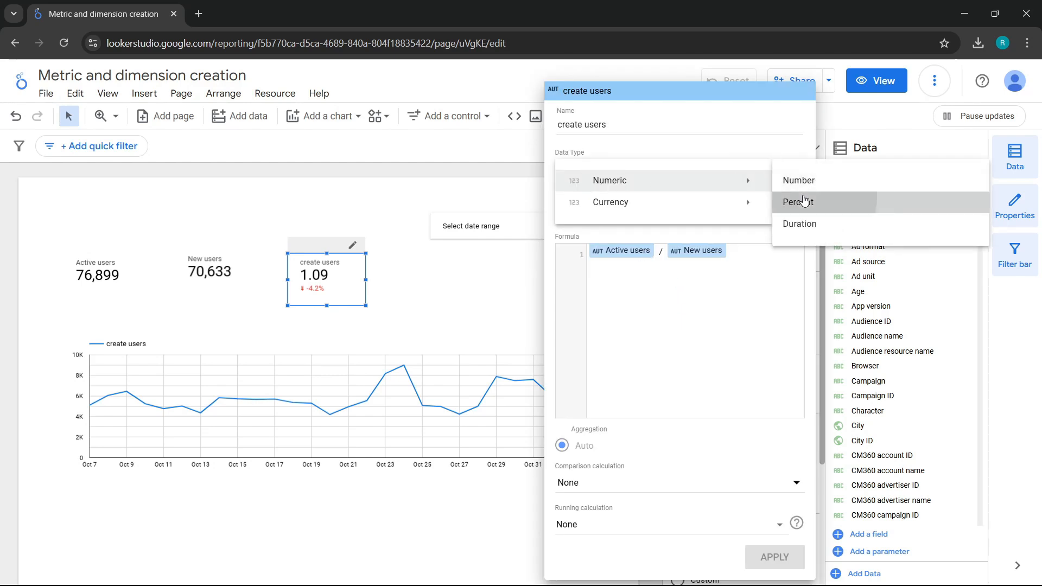
pyautogui.click(797, 202)
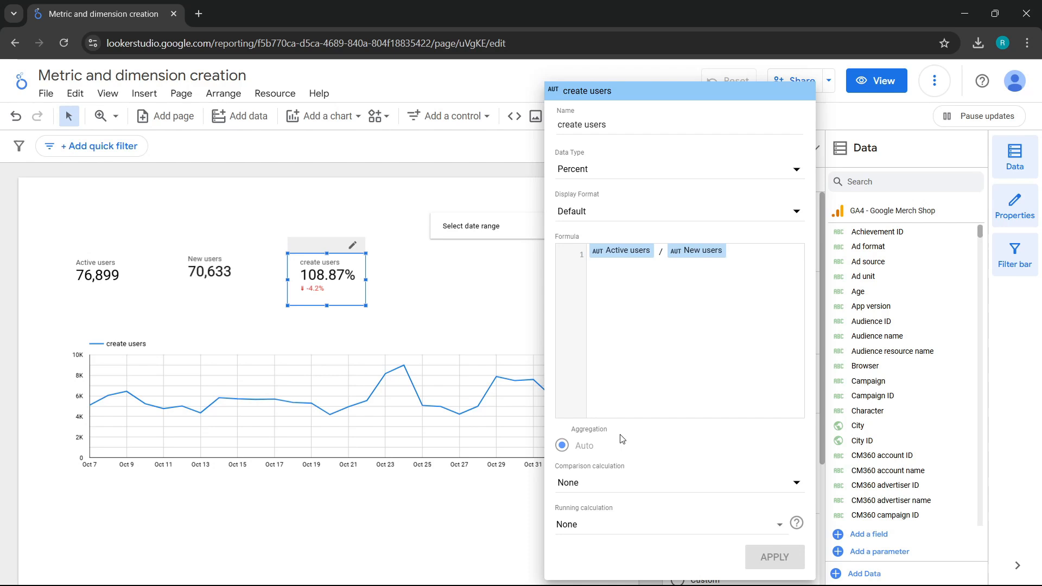
pyautogui.click(678, 168)
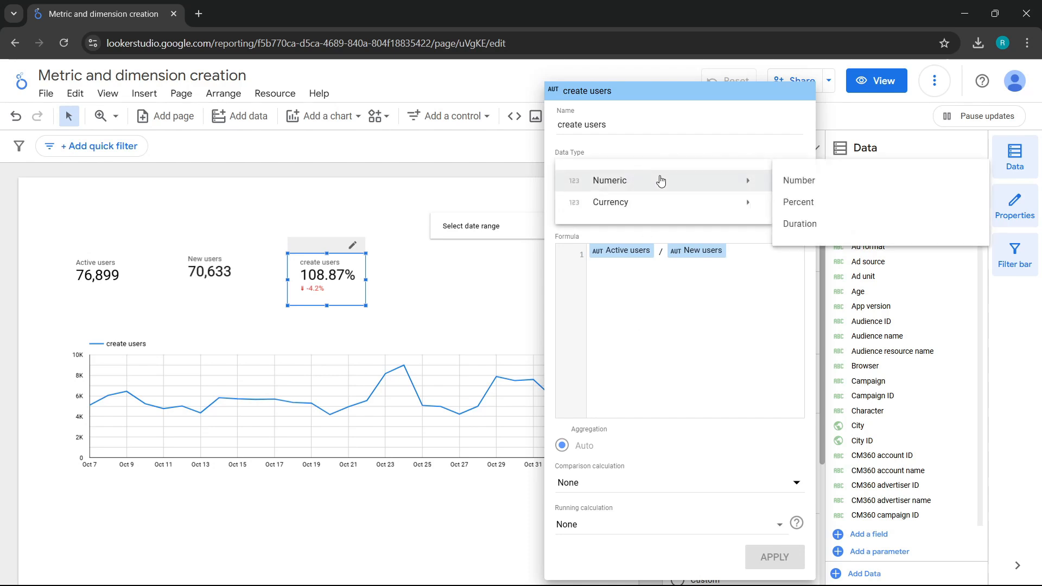
pyautogui.click(798, 180)
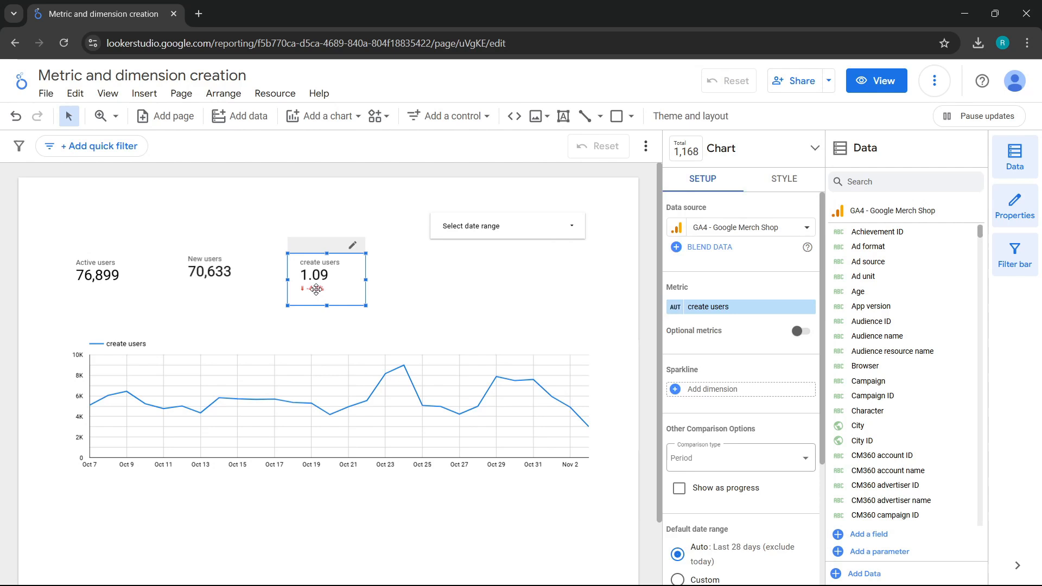
# Step: Add a fourth scorecard showing Items purchased (21,912), then a fifth scorecard beside it
pyautogui.click(324, 116)
pyautogui.write('items pur')
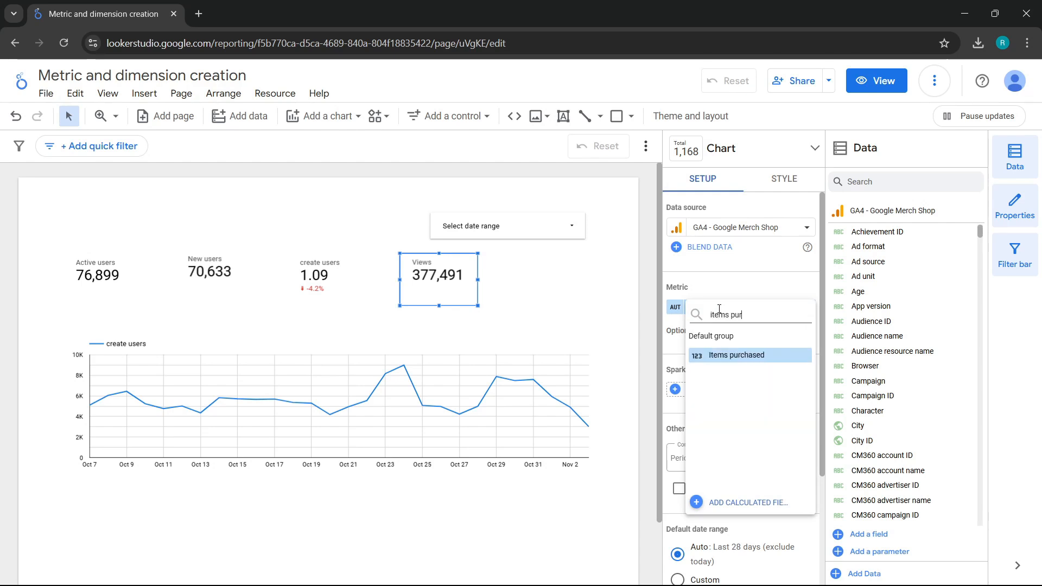
pyautogui.click(735, 354)
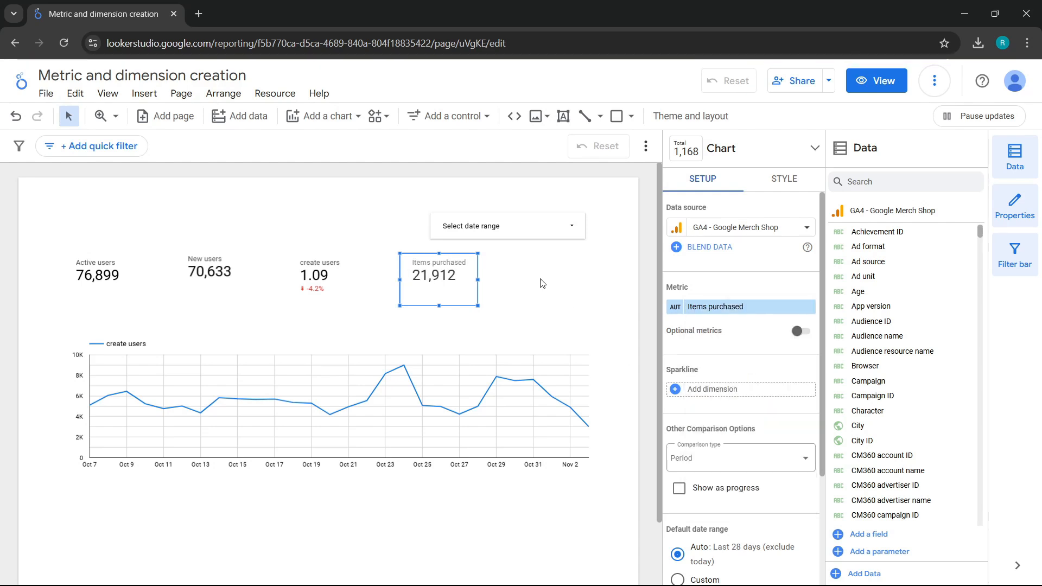
pyautogui.moveTo(525, 284)
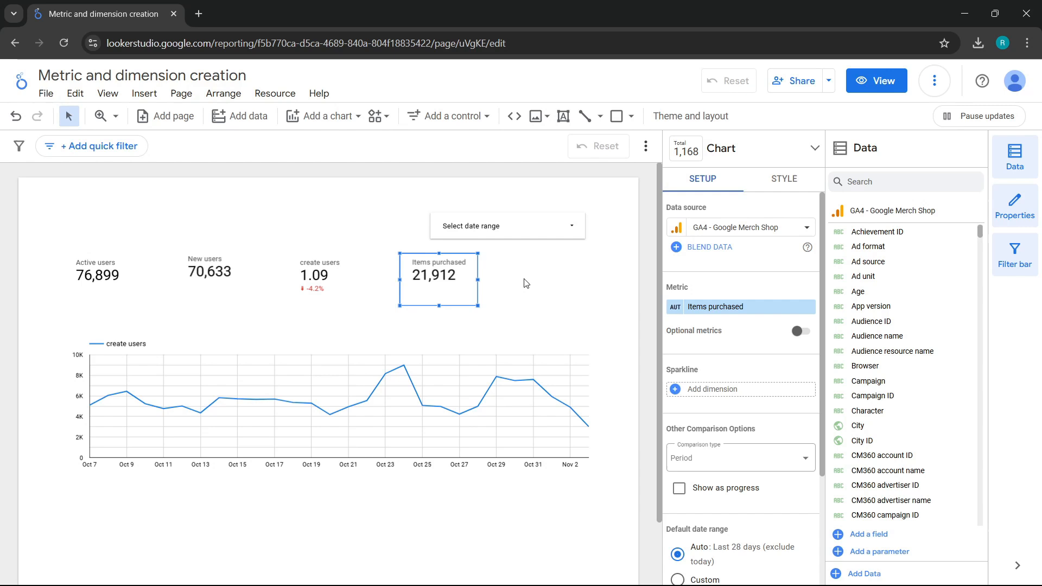
pyautogui.moveTo(337, 146)
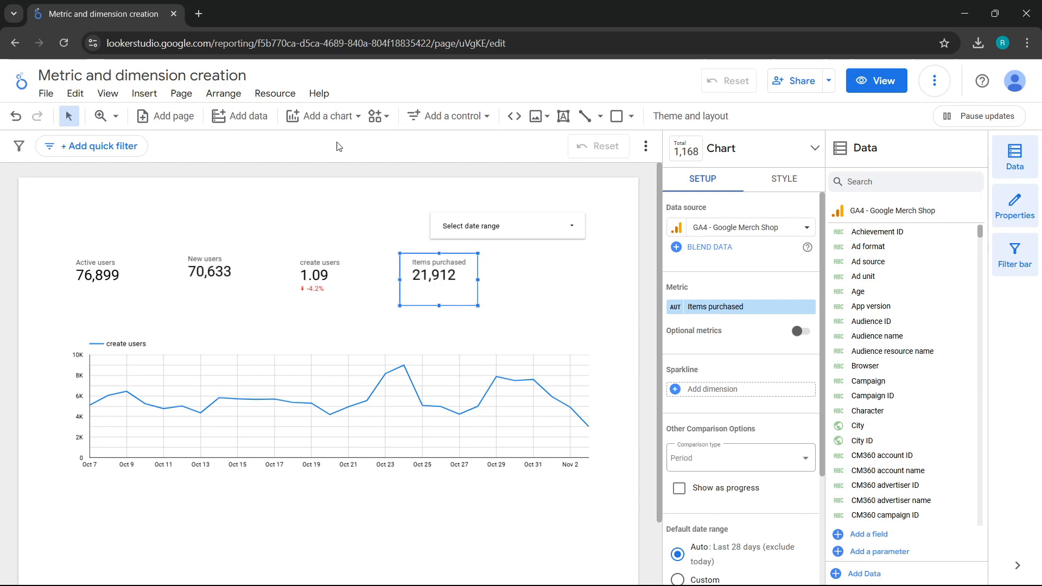
pyautogui.click(325, 116)
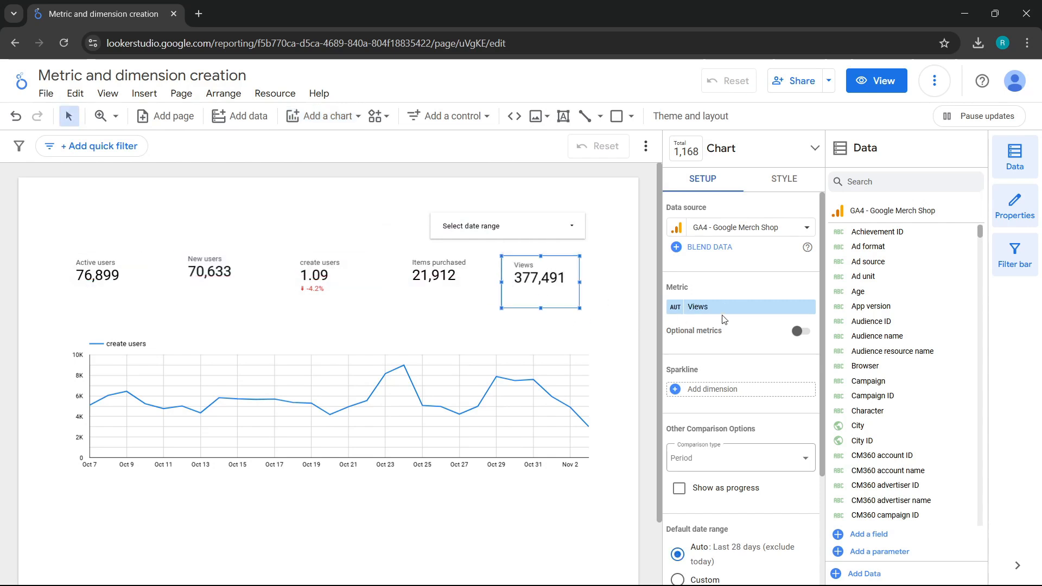
pyautogui.moveTo(740, 506)
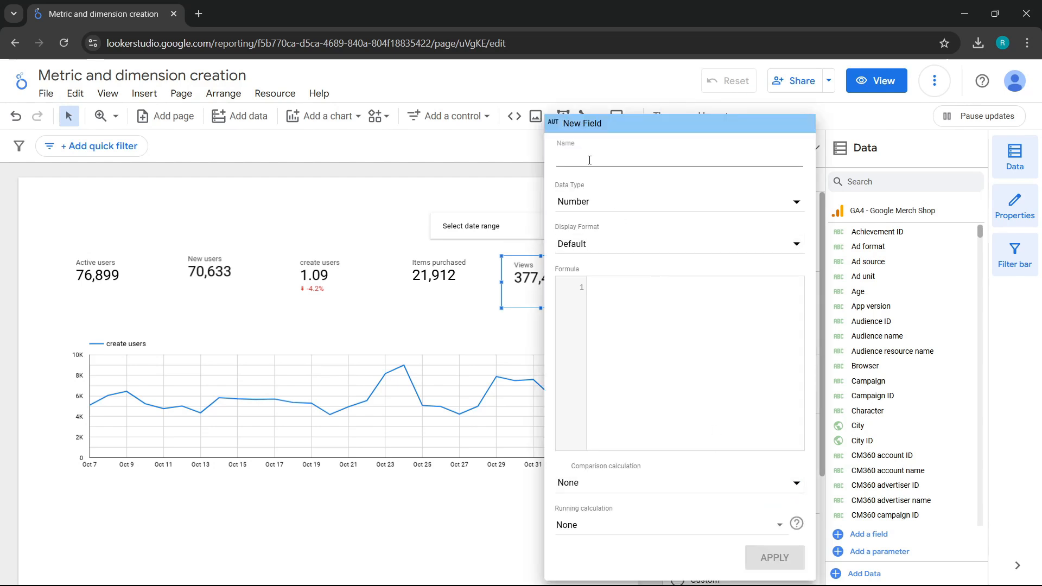
# Step: Create the 'items per user' calculated field as Items purchased / Total users and apply it
pyautogui.write('items per')
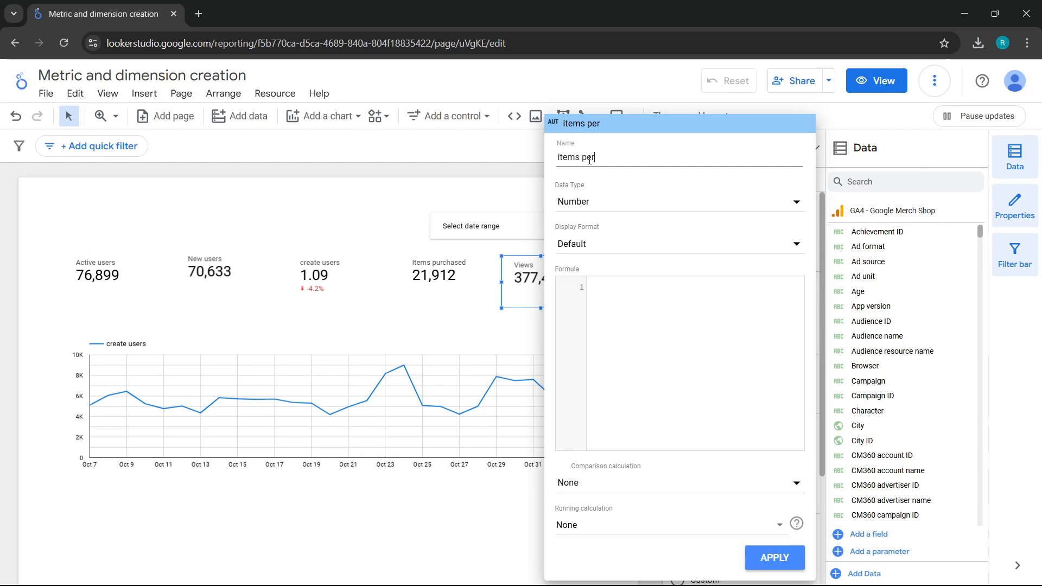
pyautogui.write('user')
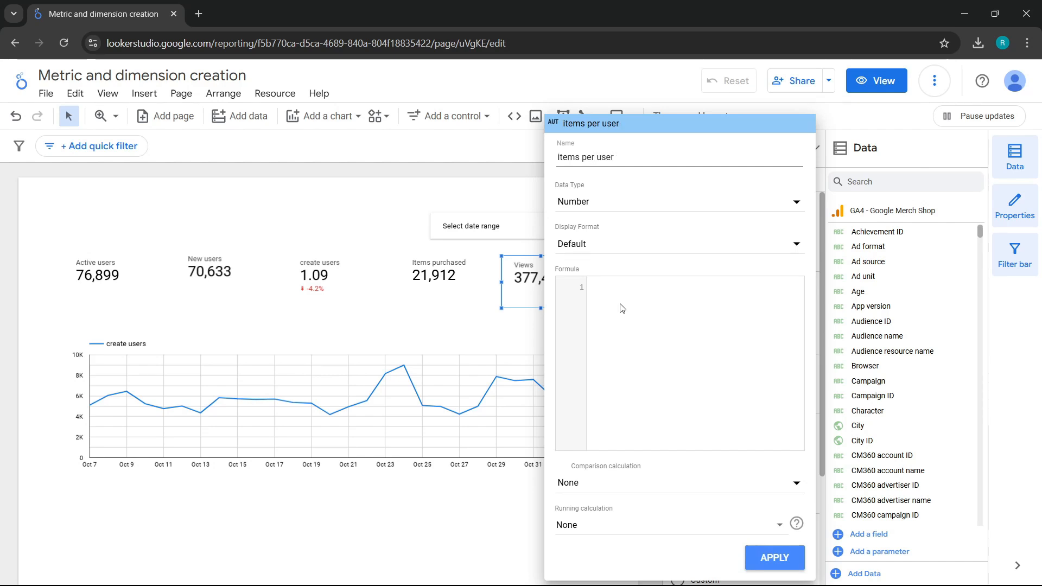
pyautogui.write('items pu')
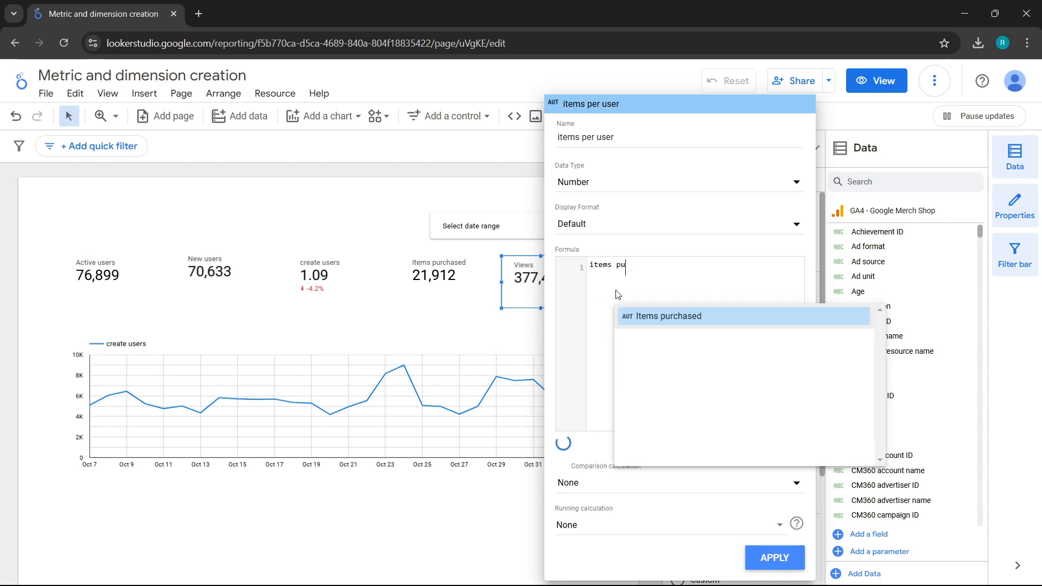
pyautogui.click(671, 316)
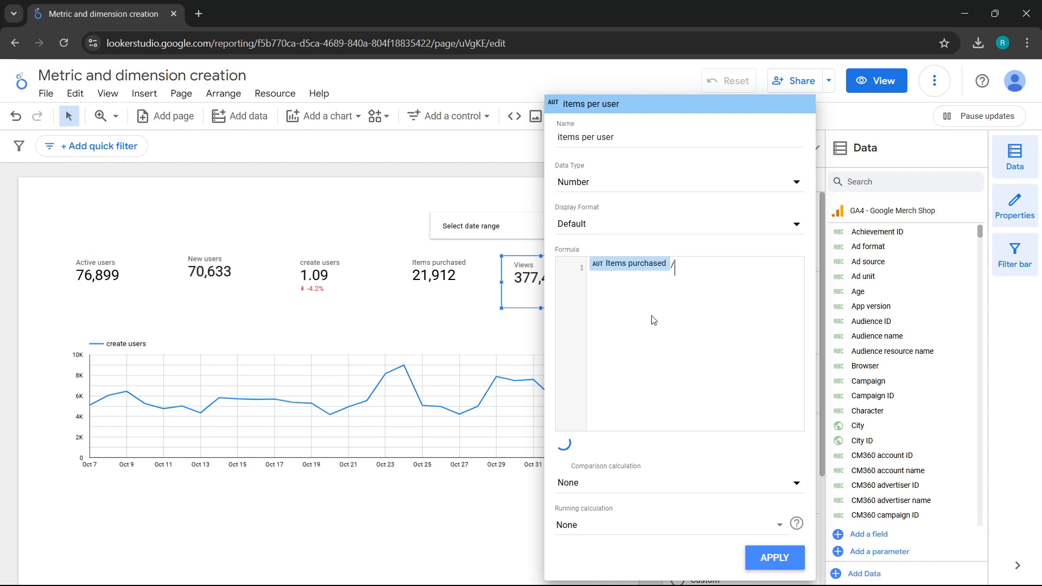
pyautogui.write('total users')
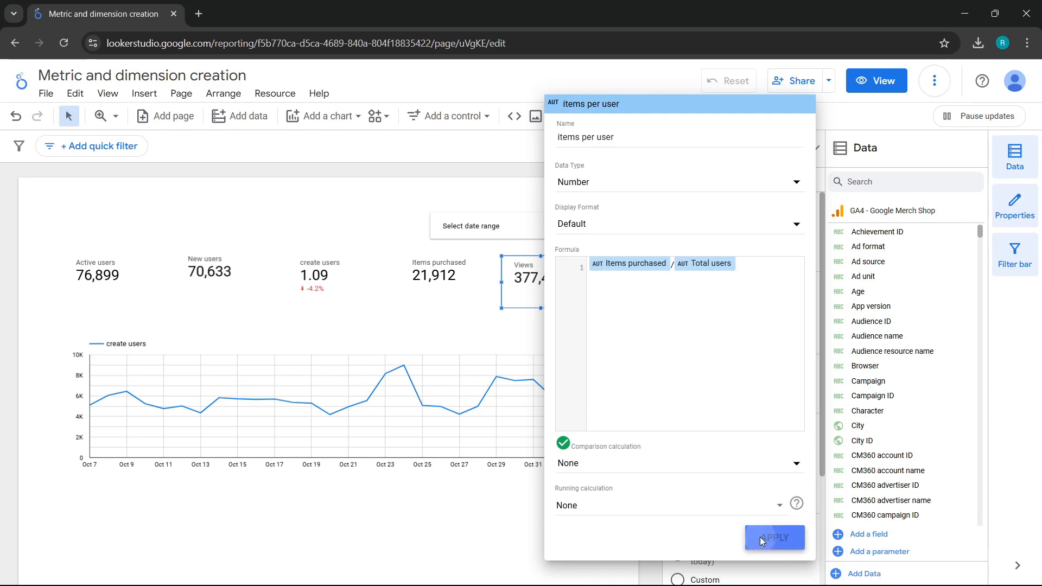
pyautogui.click(774, 538)
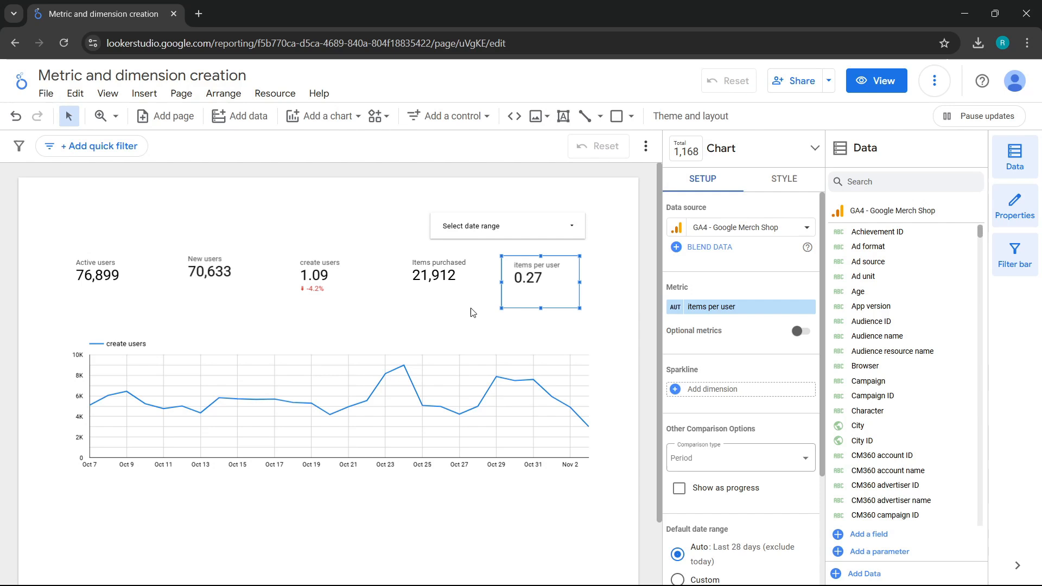
pyautogui.moveTo(539, 297)
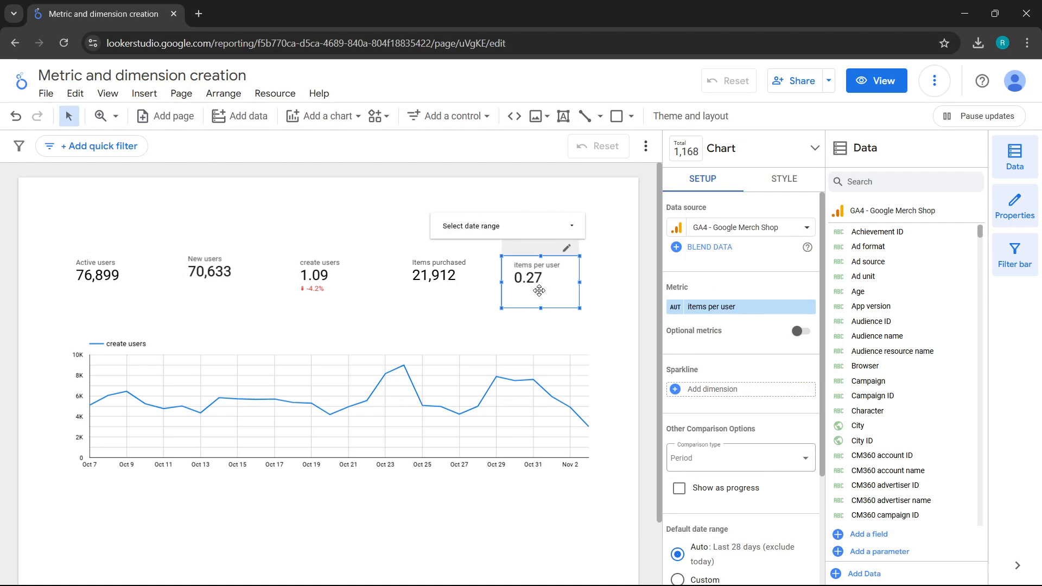
pyautogui.moveTo(261, 291)
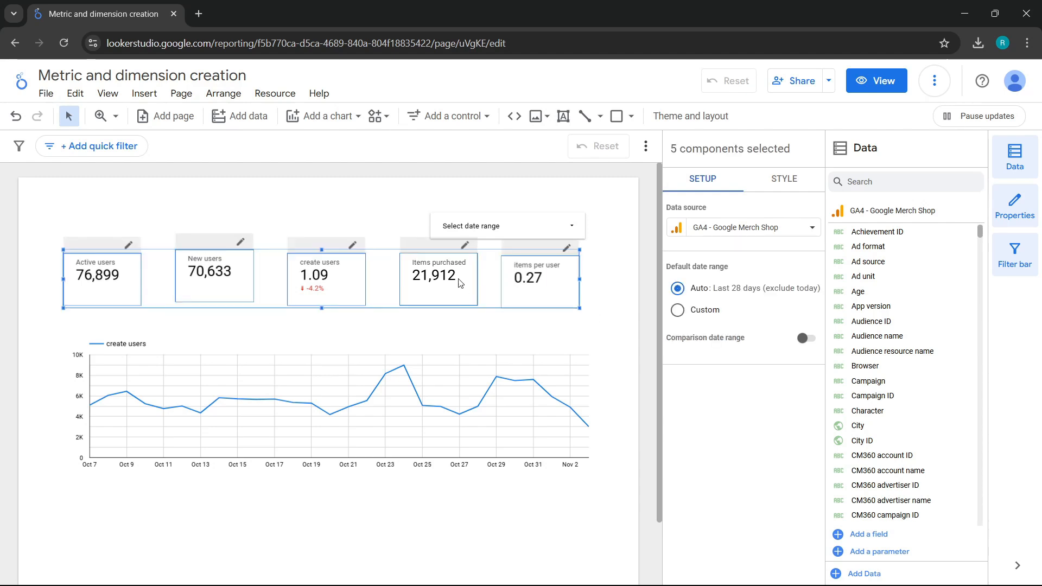
pyautogui.moveTo(223, 93)
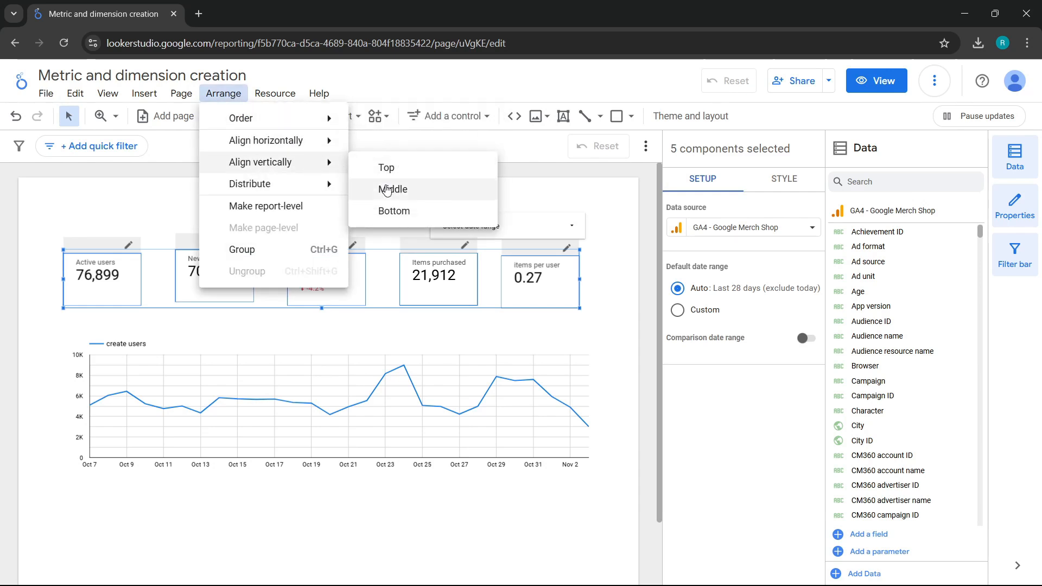
# Step: Align the five selected scorecards vertically on their middles
pyautogui.click(393, 189)
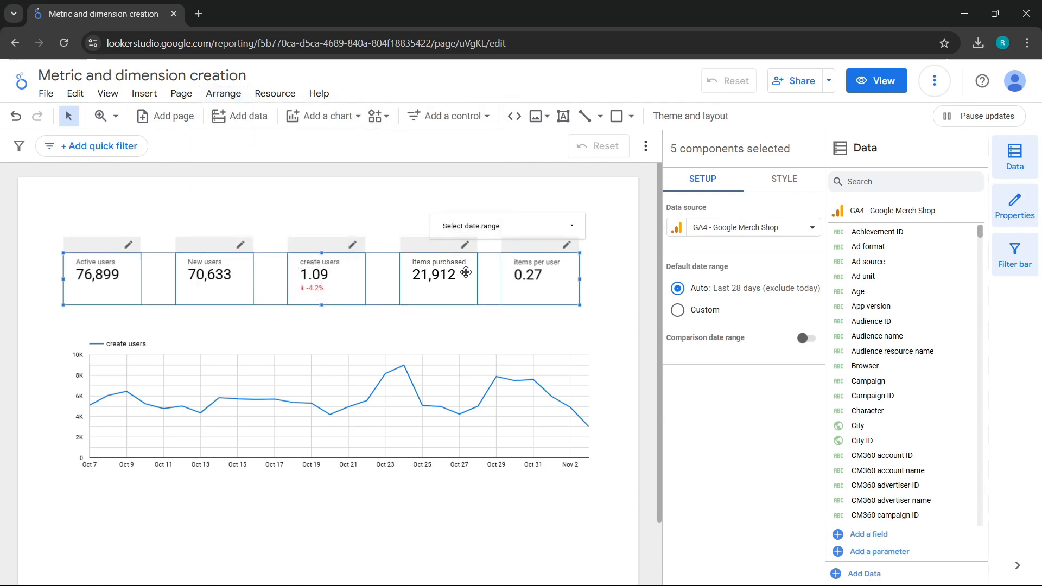